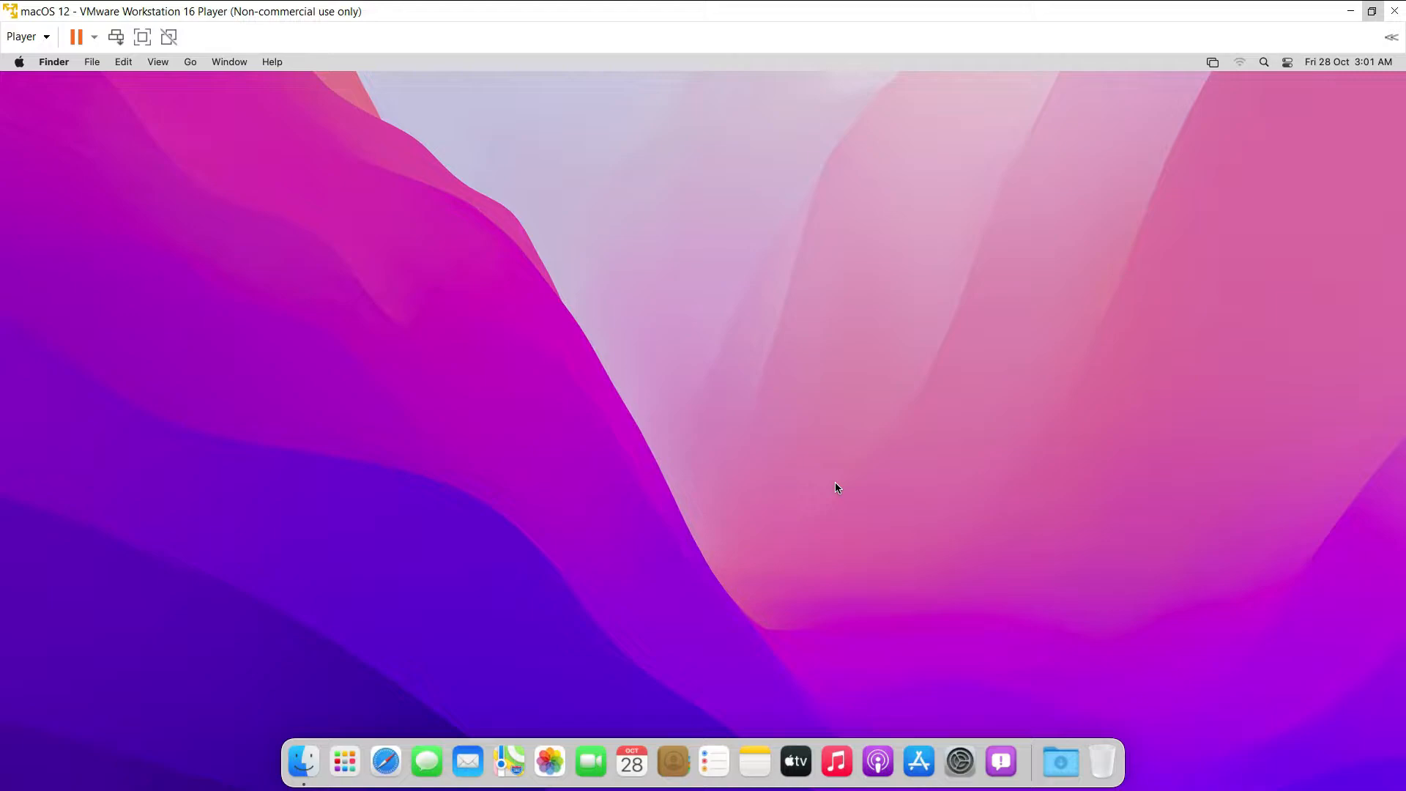
mouse_move(1307, 188)
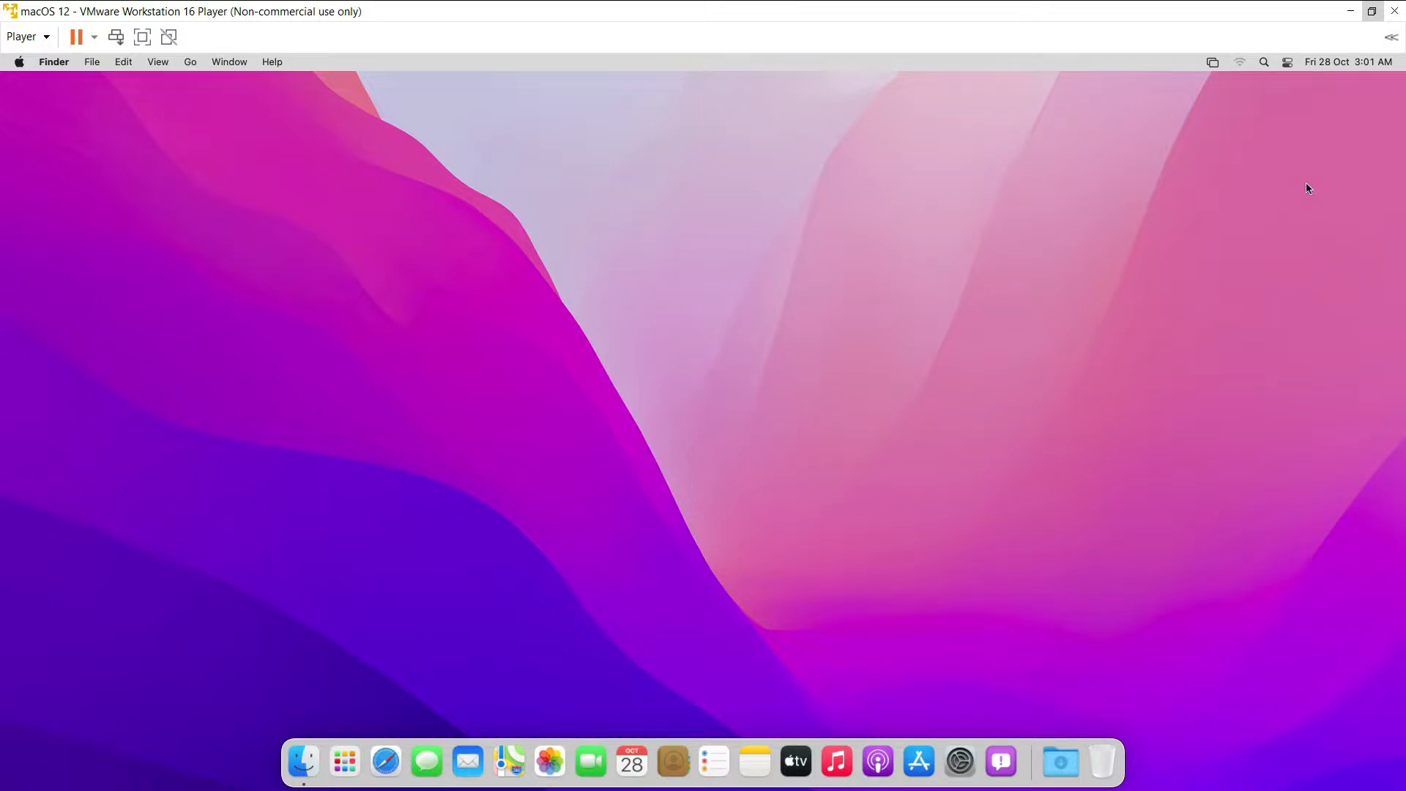
- Open macOS Network preferences showing Ethernet connected with a self-assigned IP via DHCP
click(1242, 62)
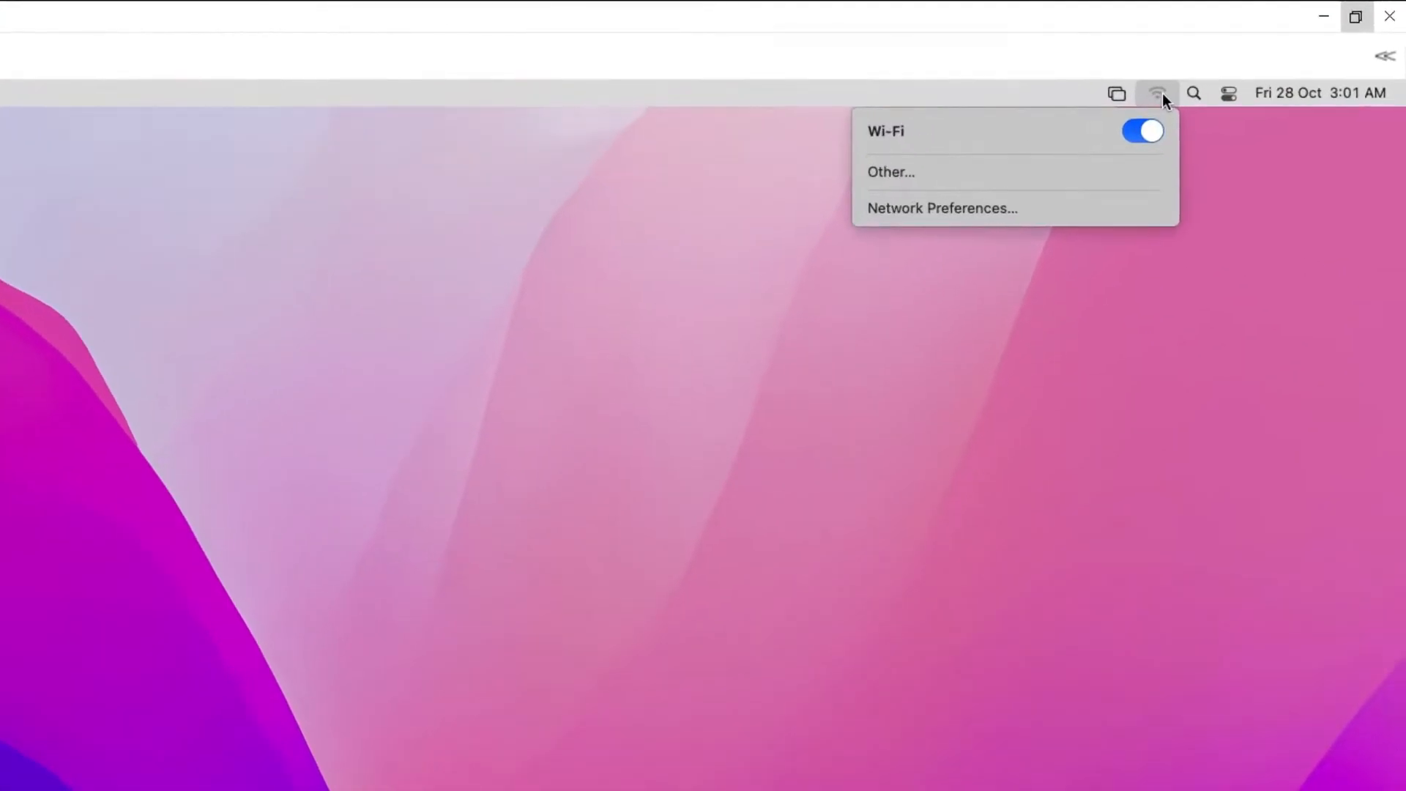
mouse_move(1175, 203)
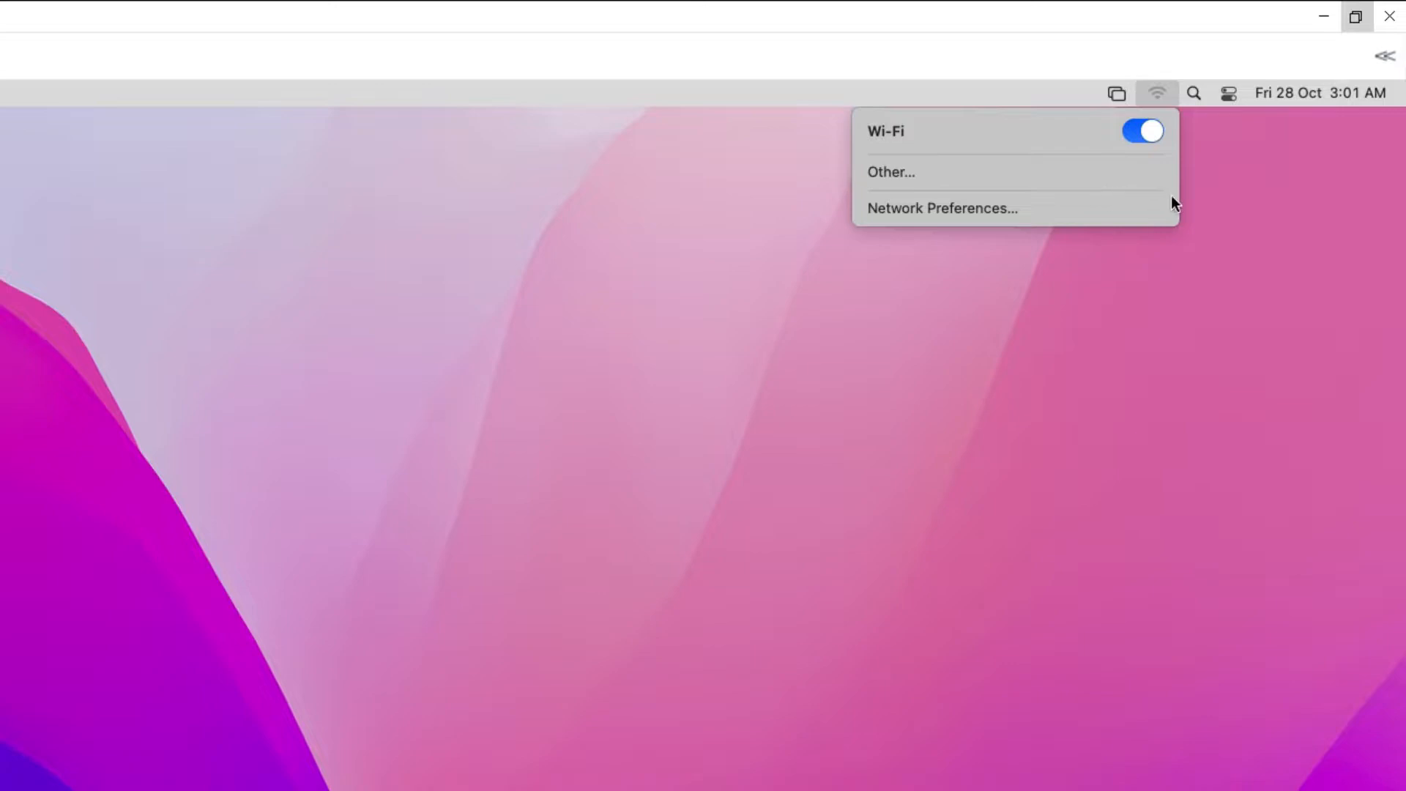
mouse_move(1229, 99)
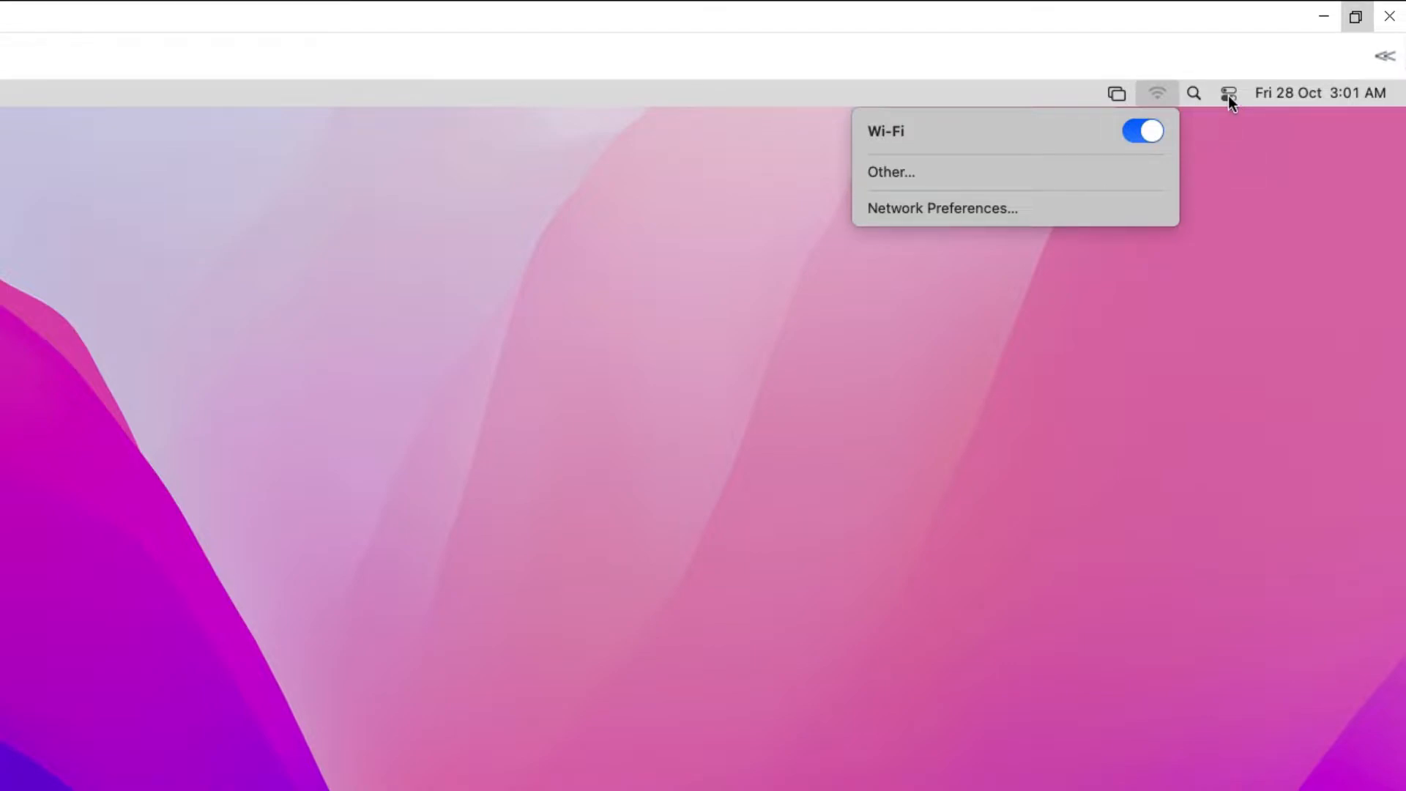
click(1228, 93)
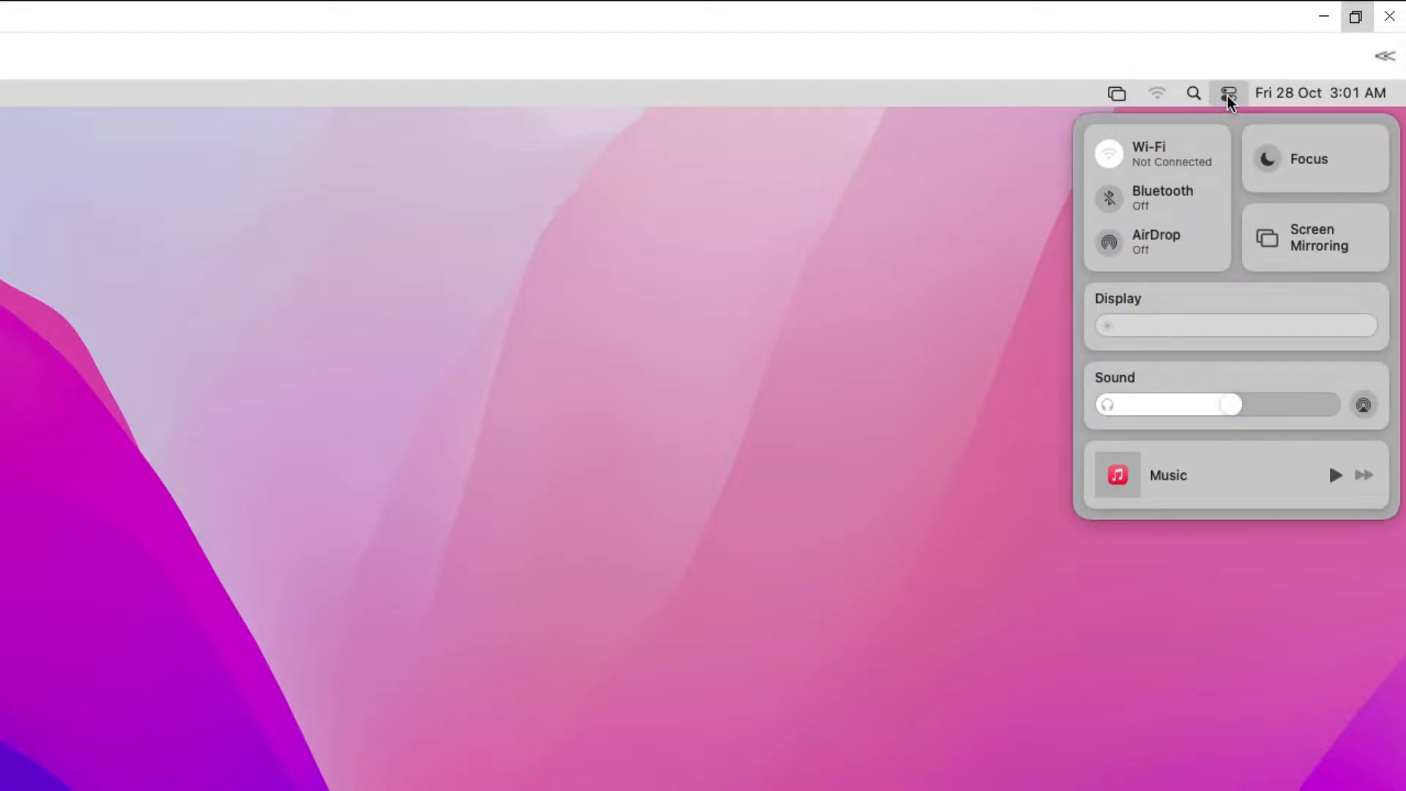
mouse_move(1188, 164)
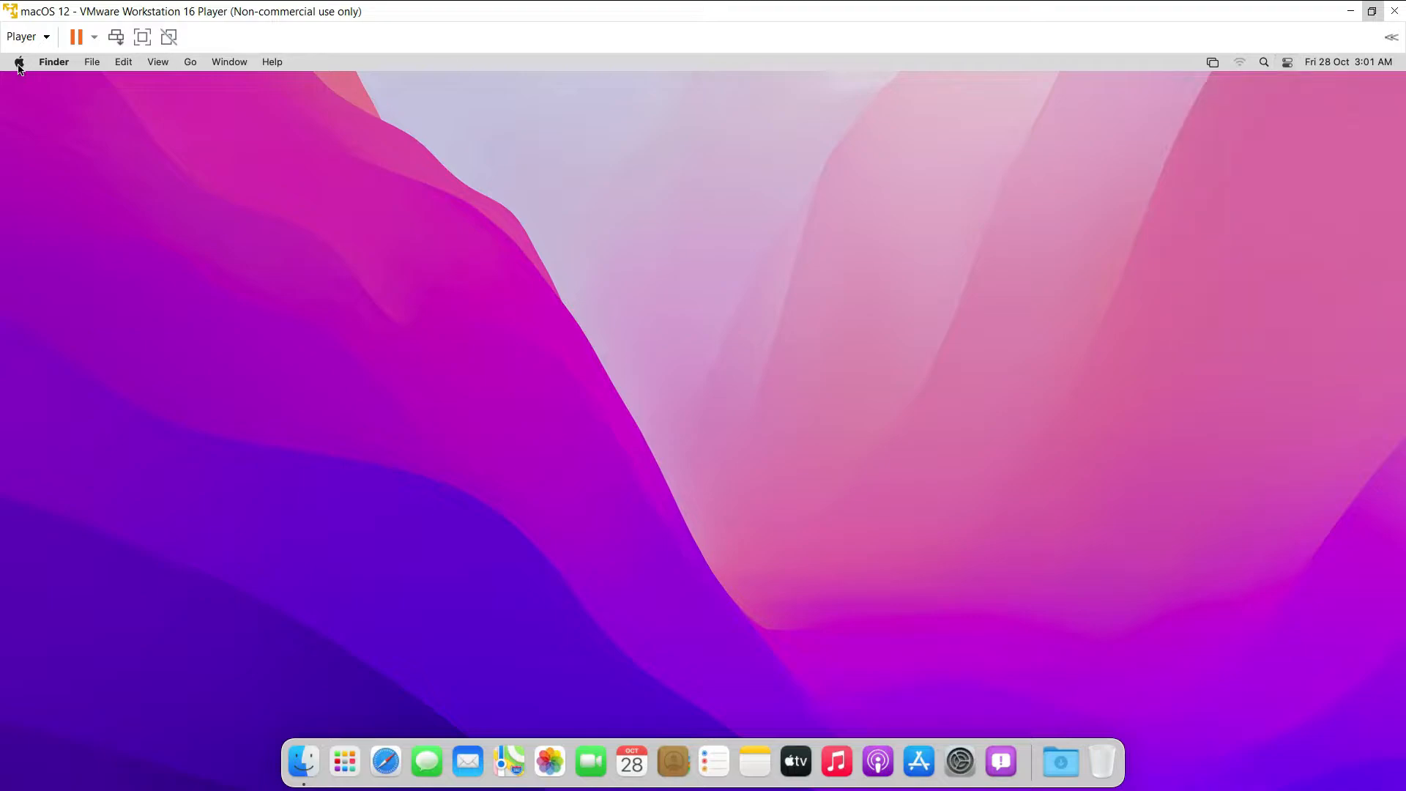
click(17, 61)
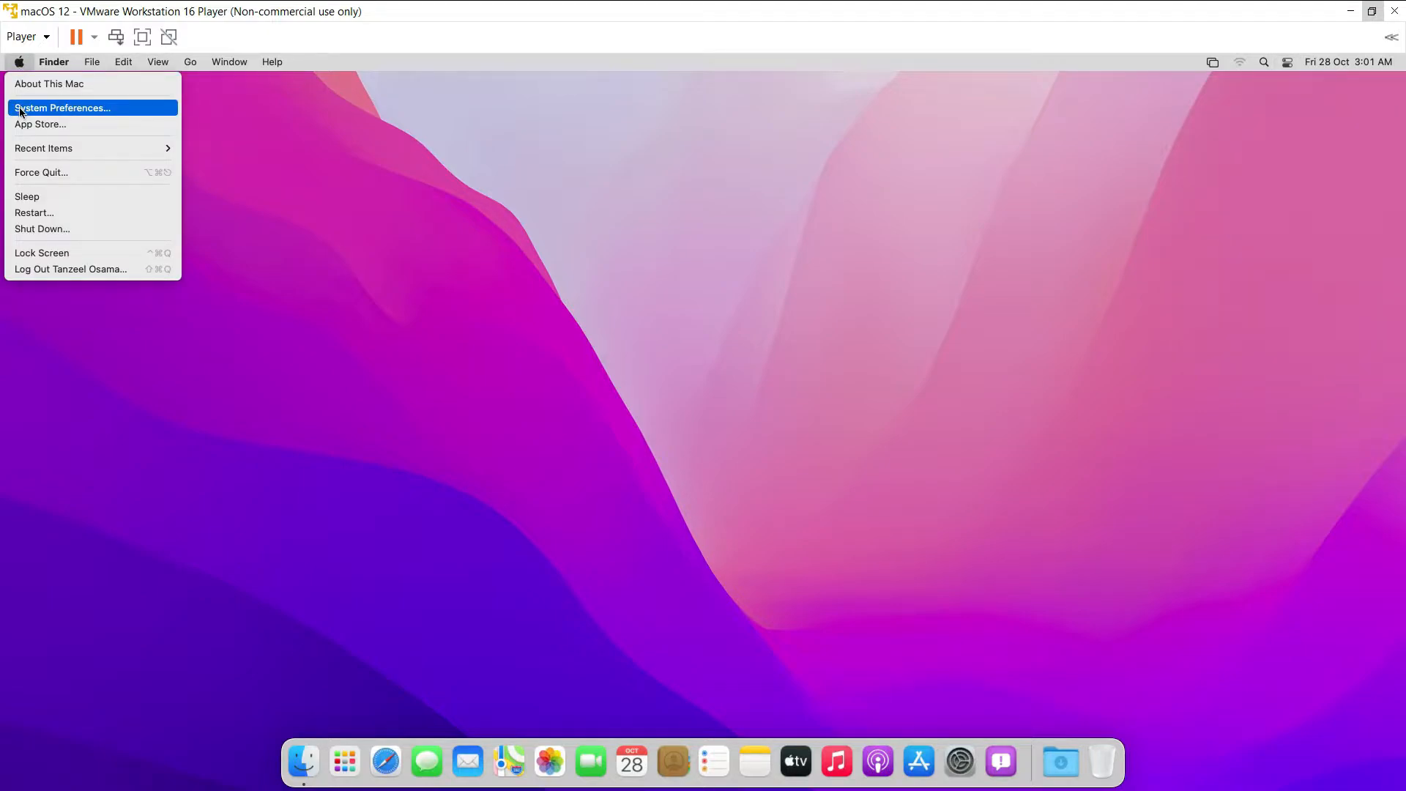
click(63, 108)
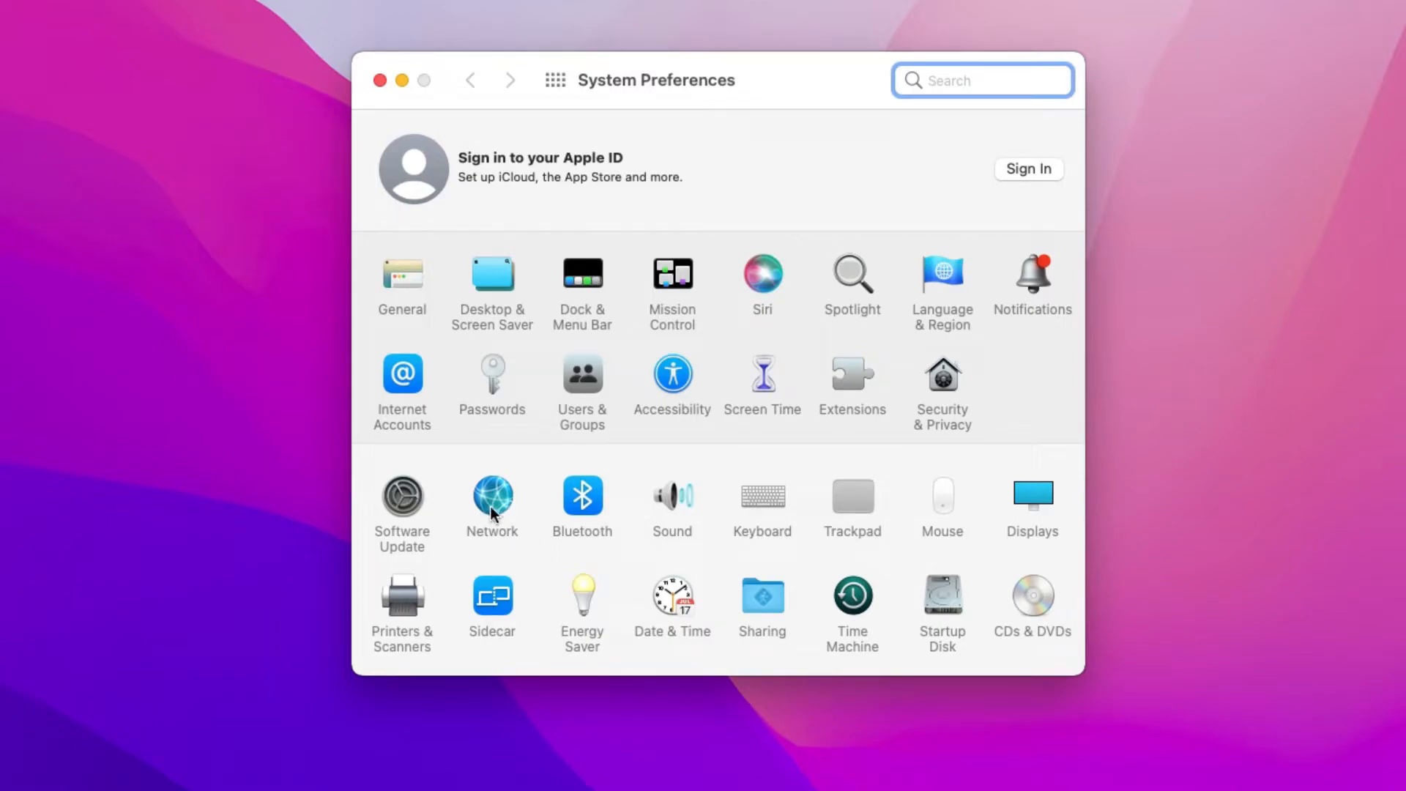
click(492, 498)
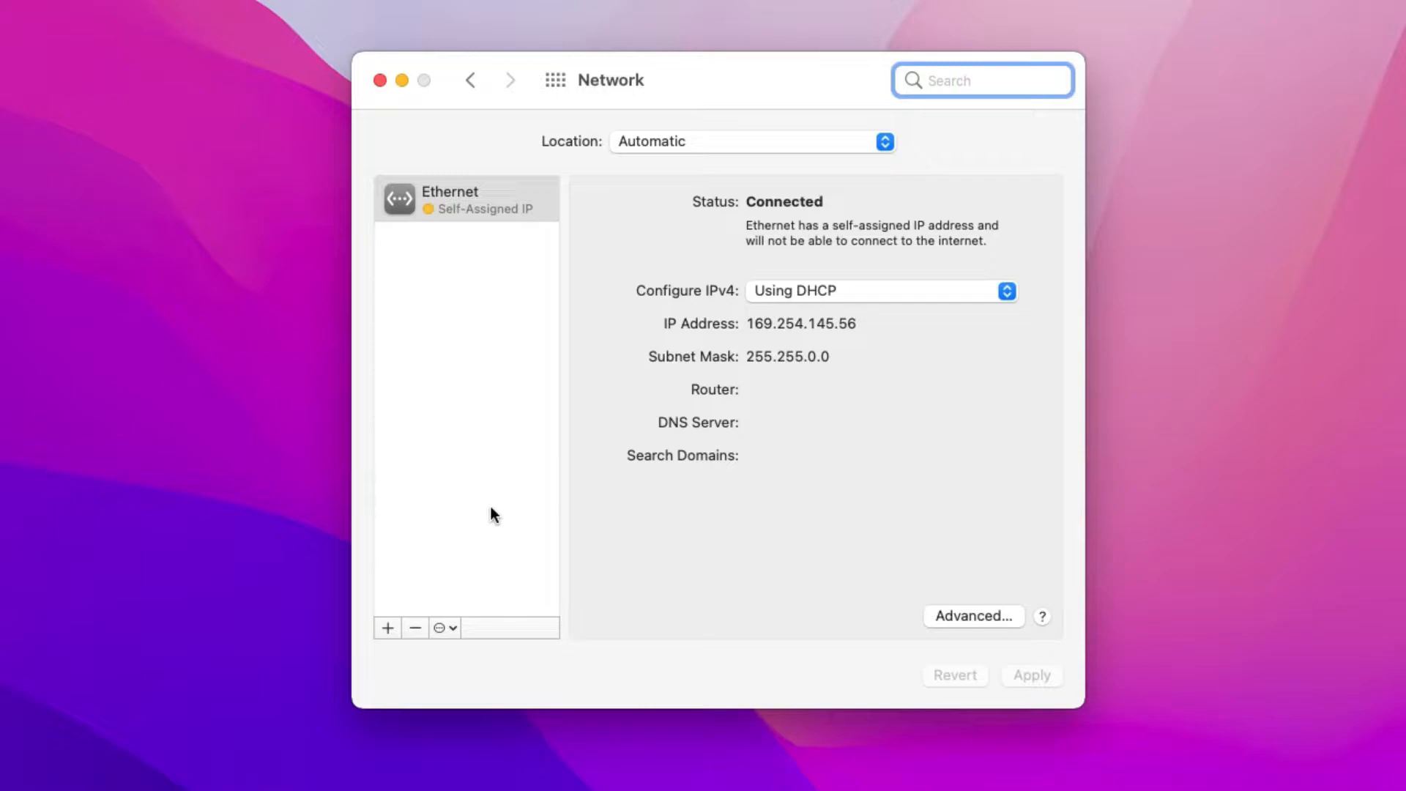
click(982, 80)
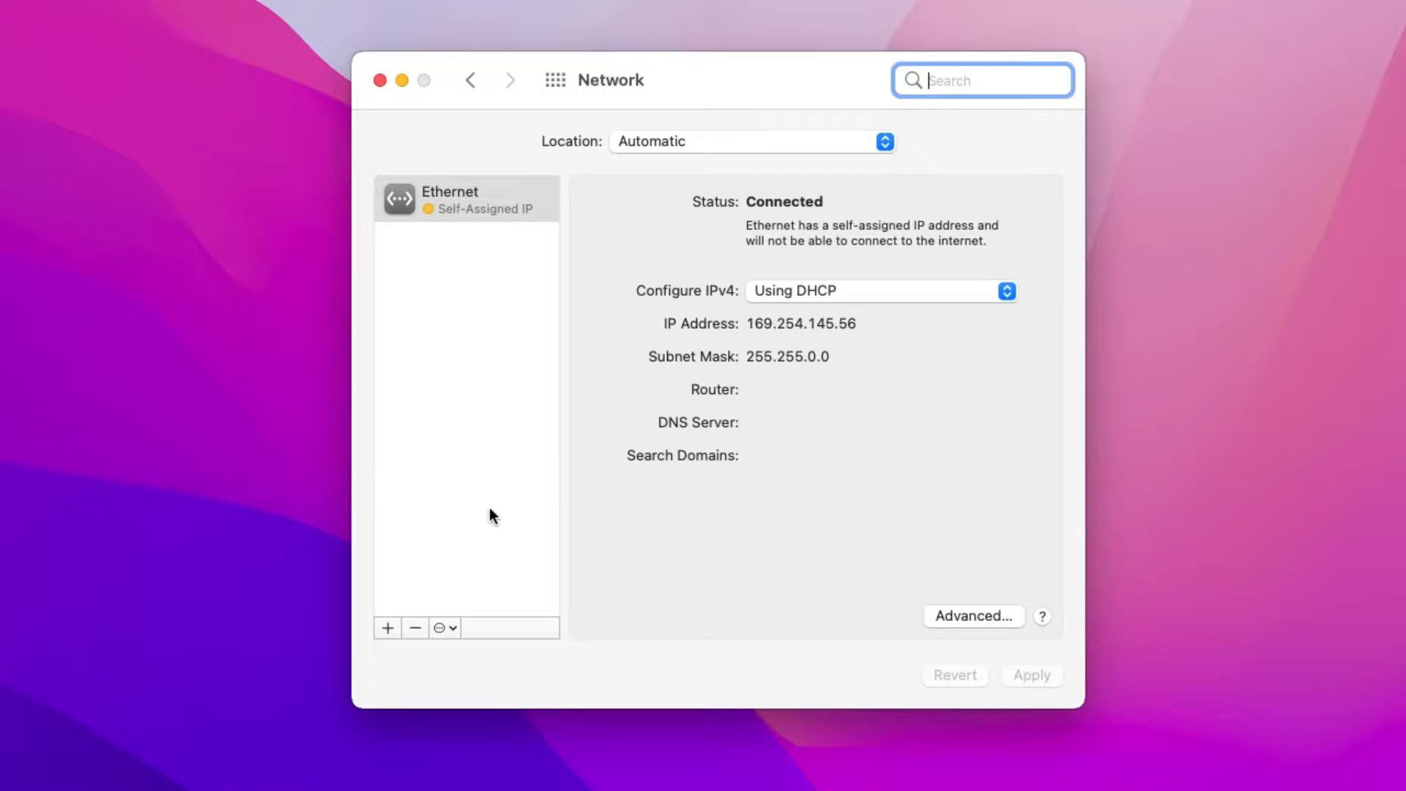
mouse_move(777, 482)
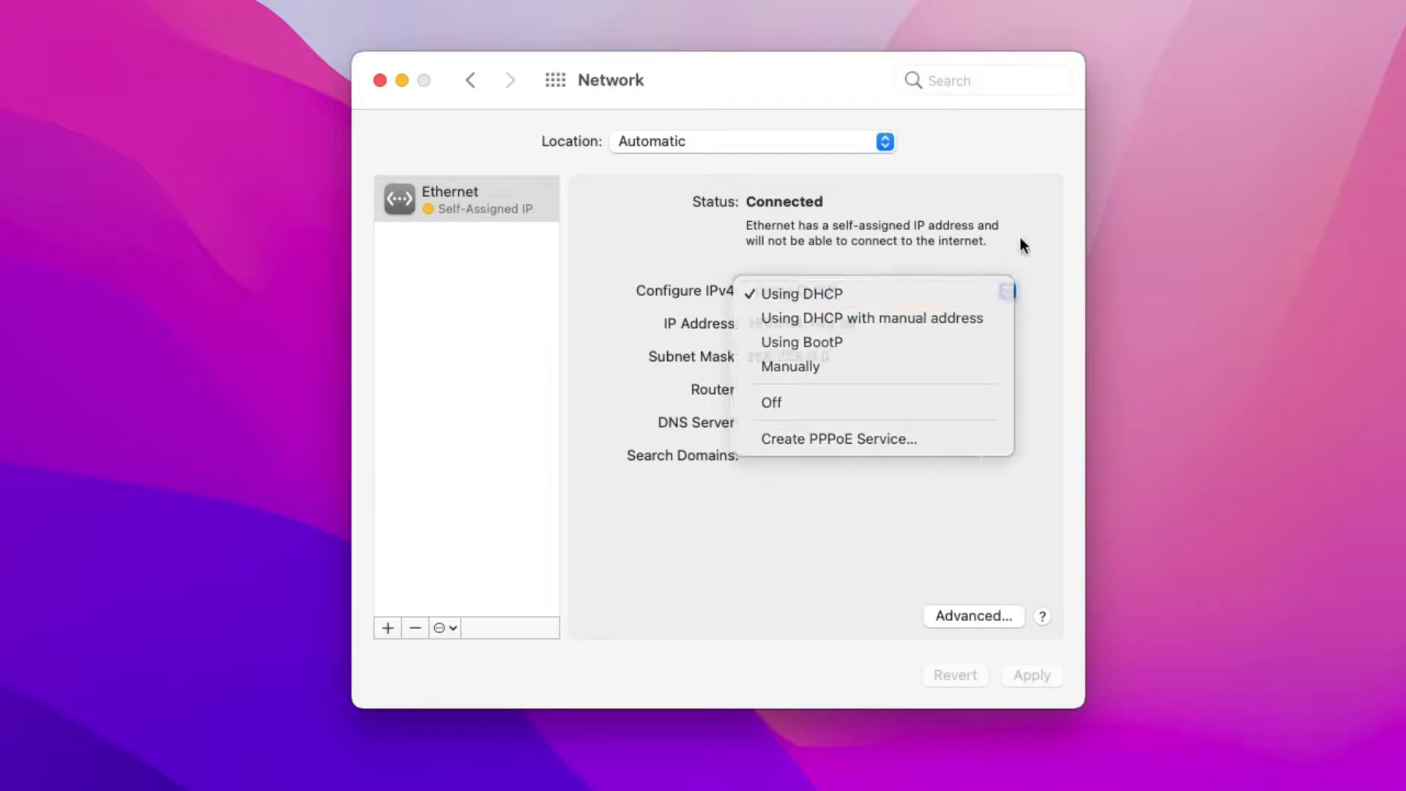
click(796, 293)
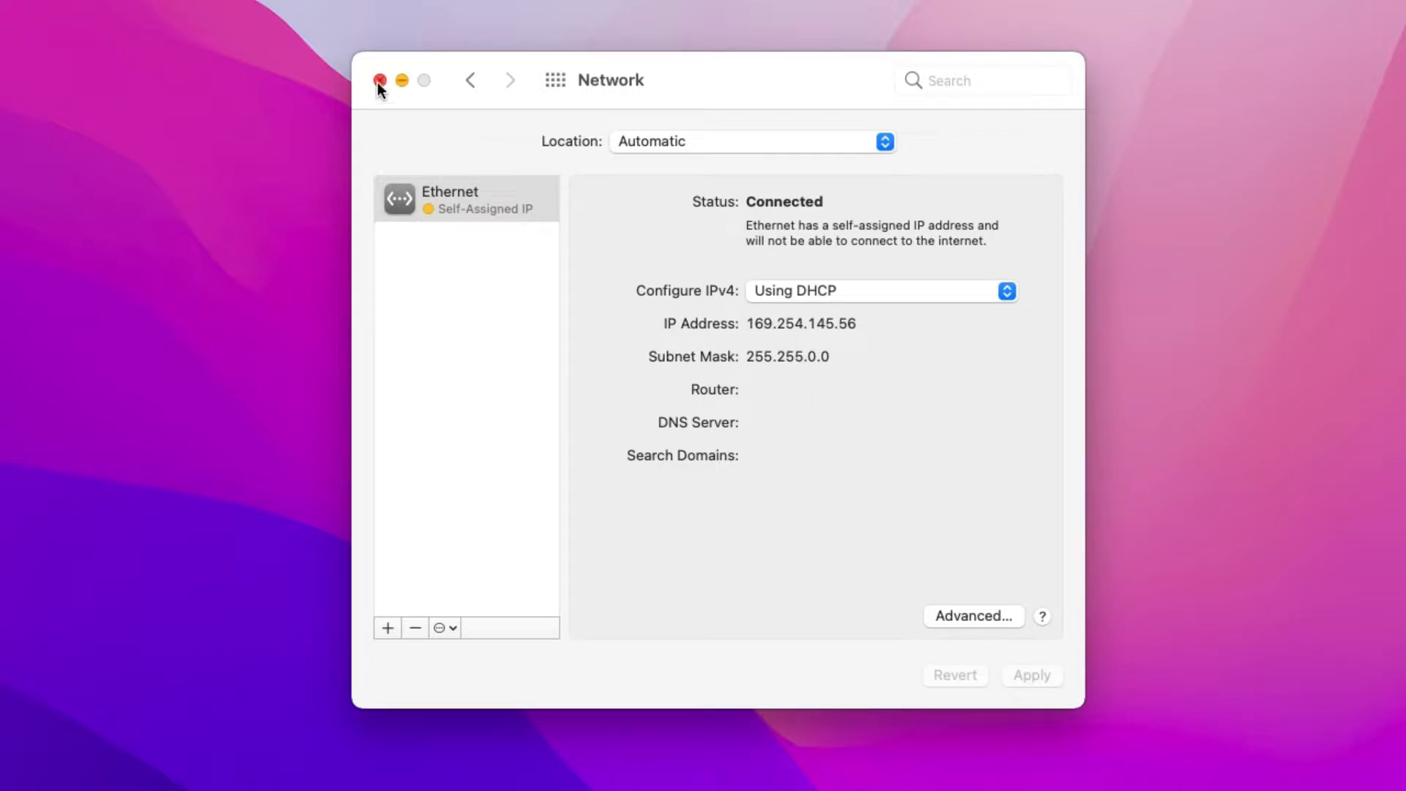
- Close the Network window and shut down the macOS guest from the Apple menu
click(378, 79)
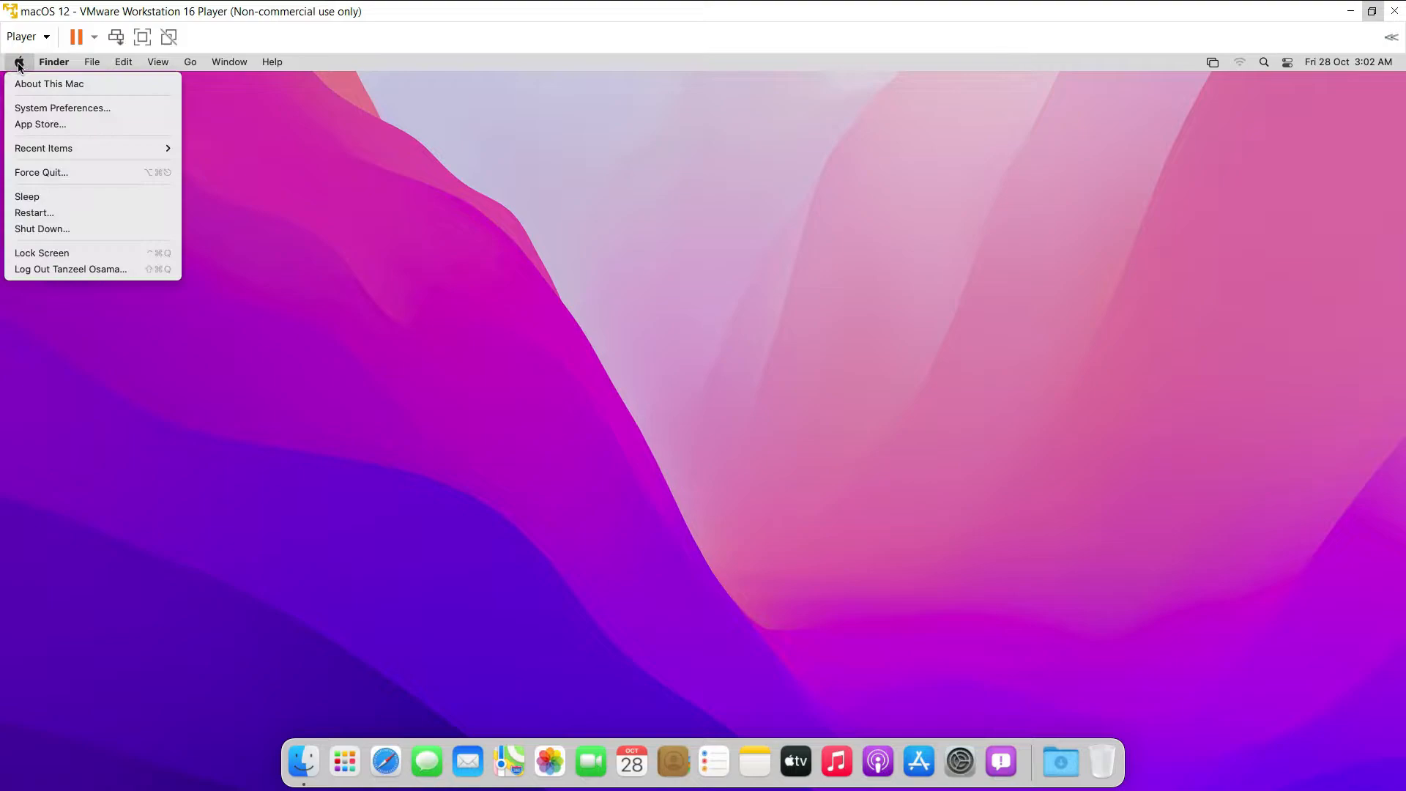
click(41, 228)
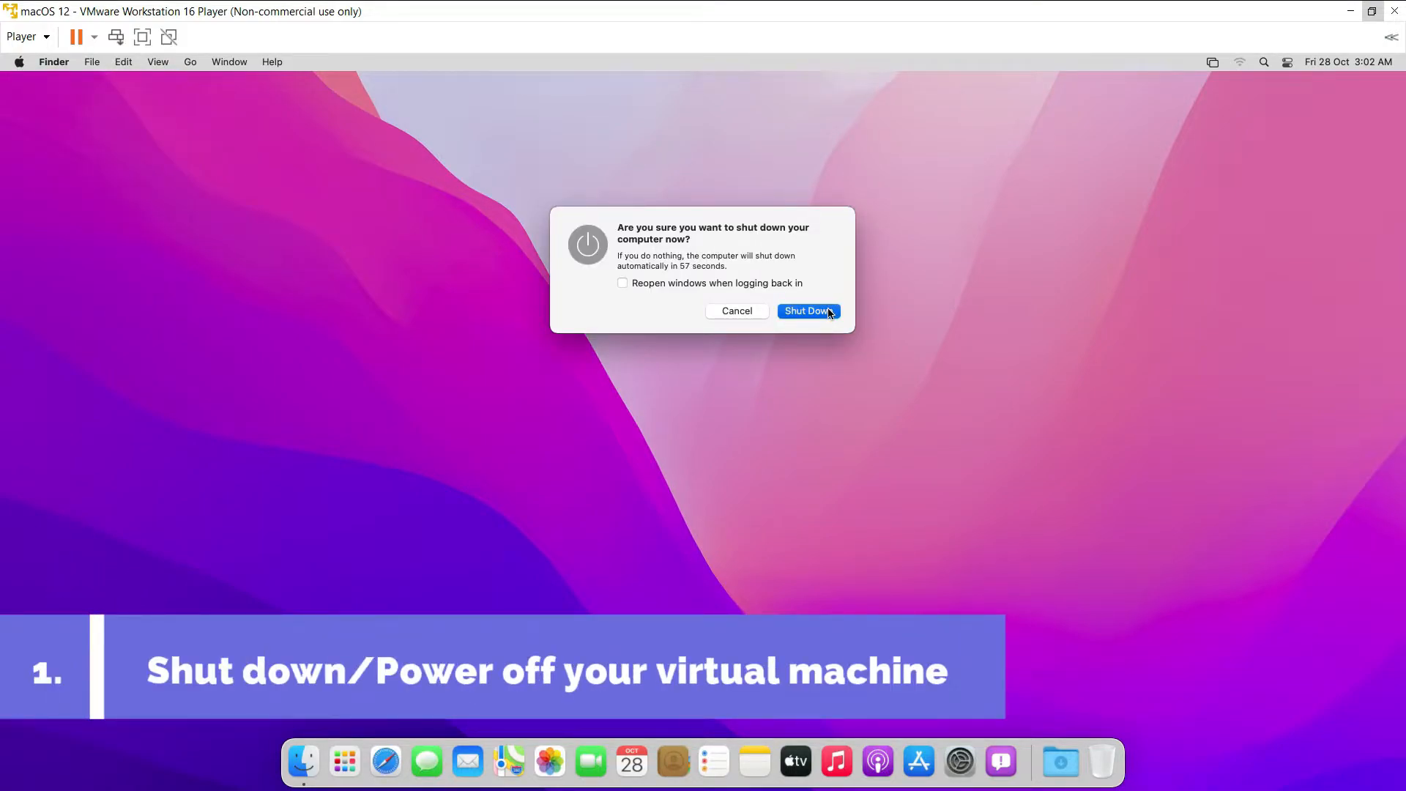
click(806, 310)
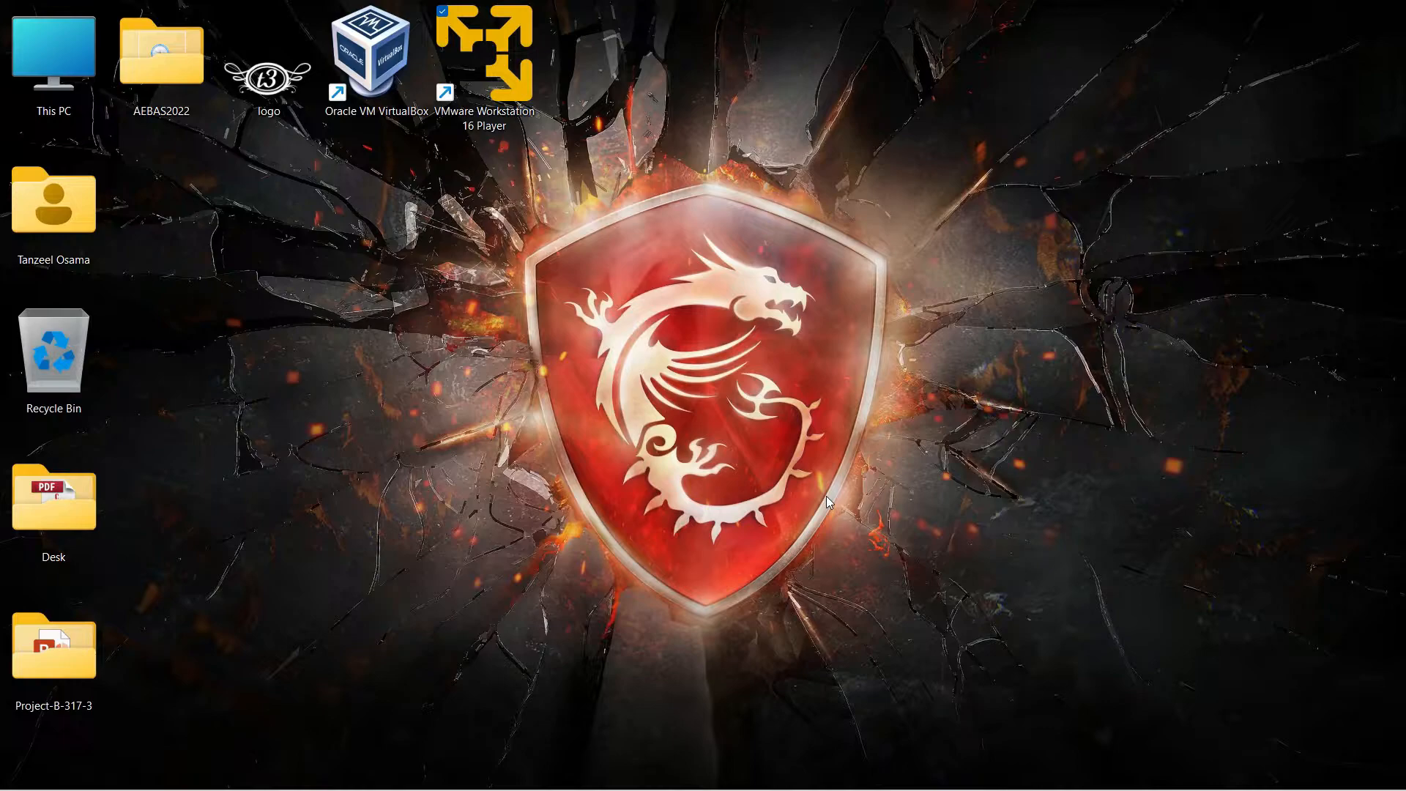
mouse_move(639, 563)
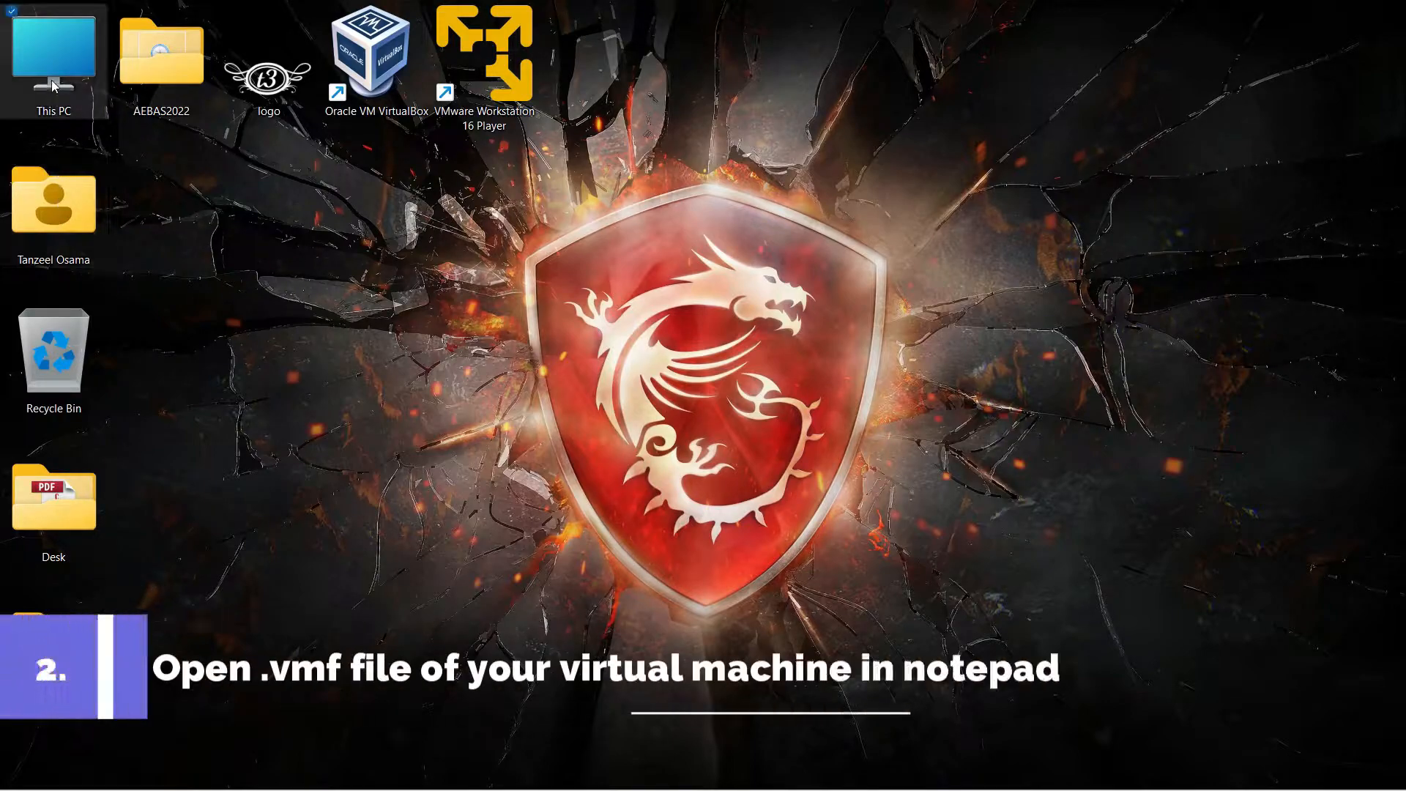
- Navigate from This PC to the Documents > Virtual Machines > macOS 12 folder
double_click(52, 54)
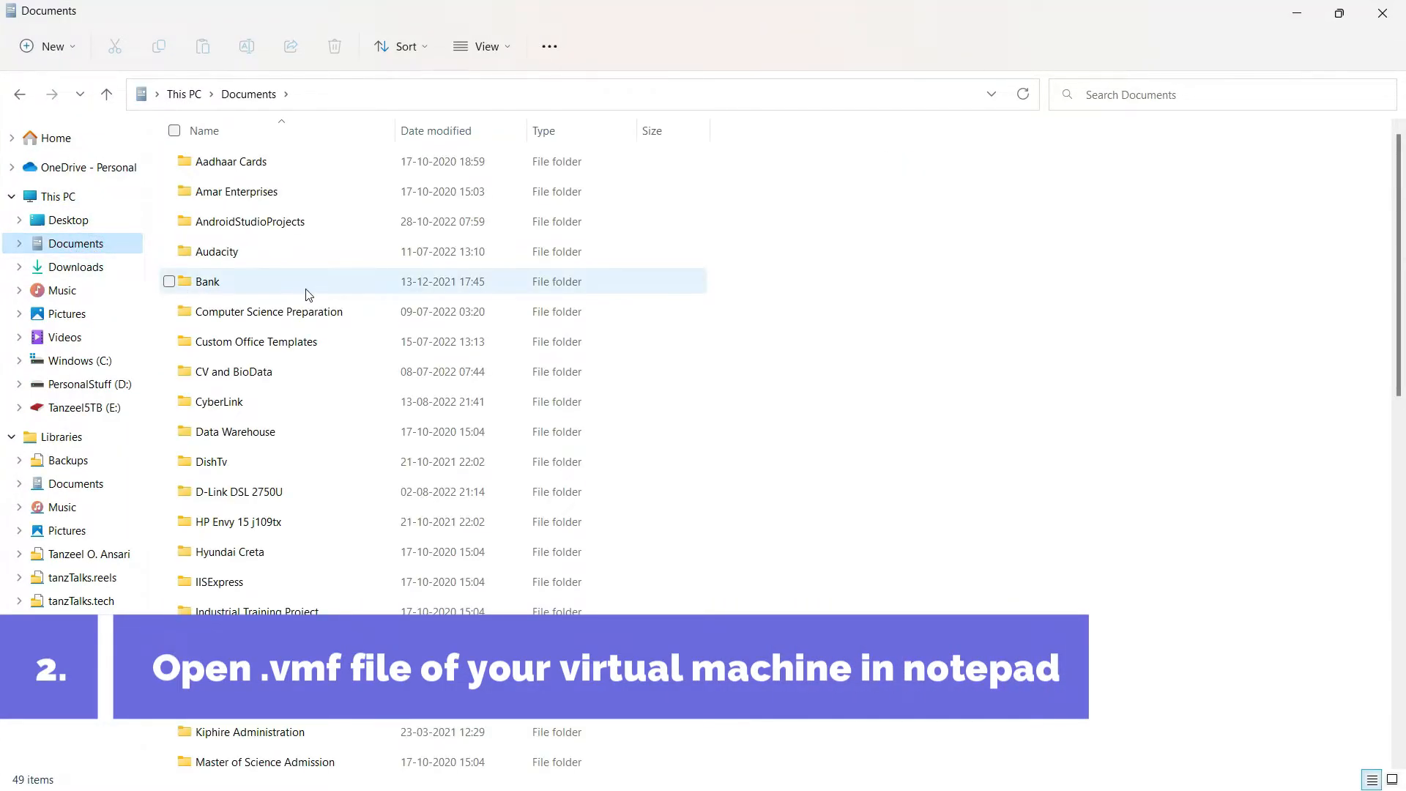
scroll(down, 3)
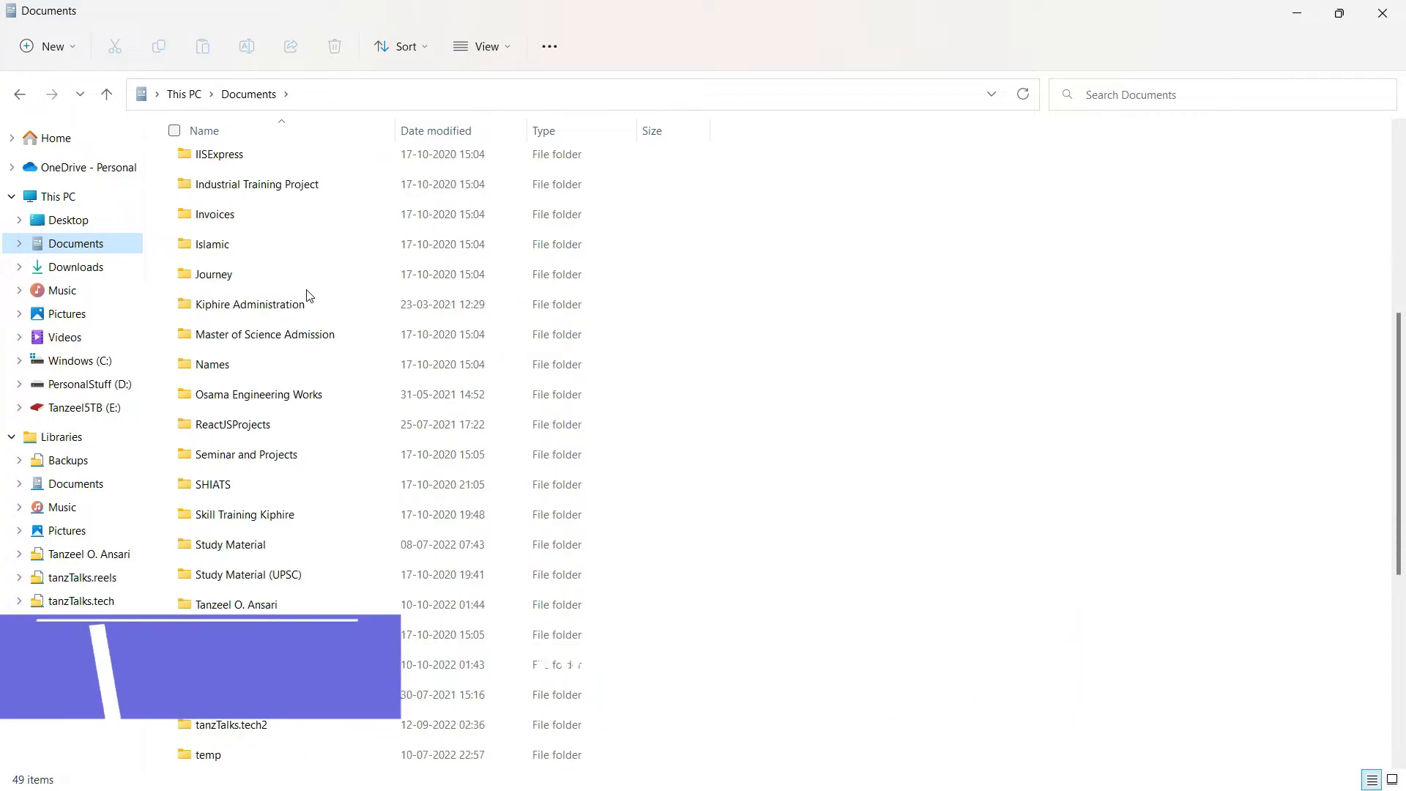
scroll(down, 3)
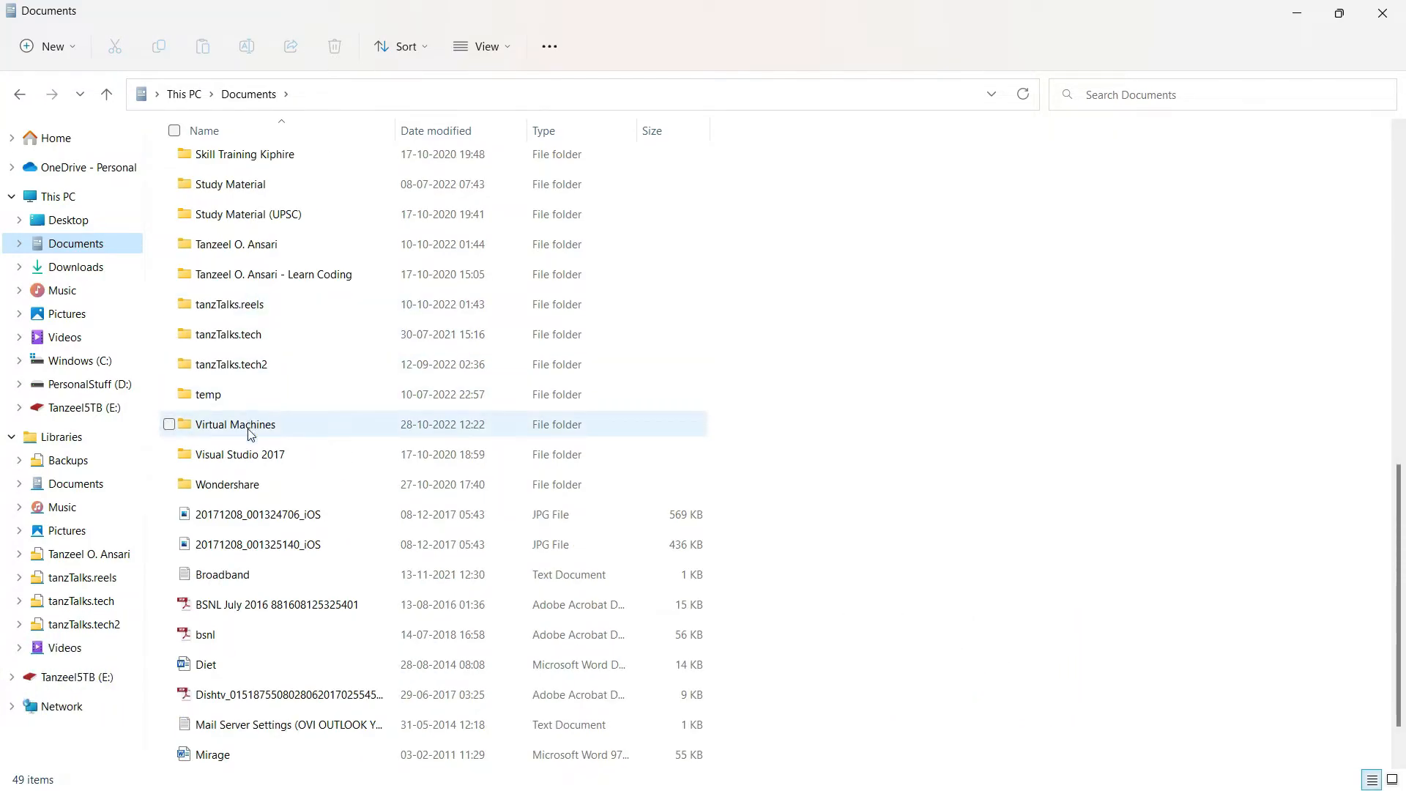
double_click(236, 424)
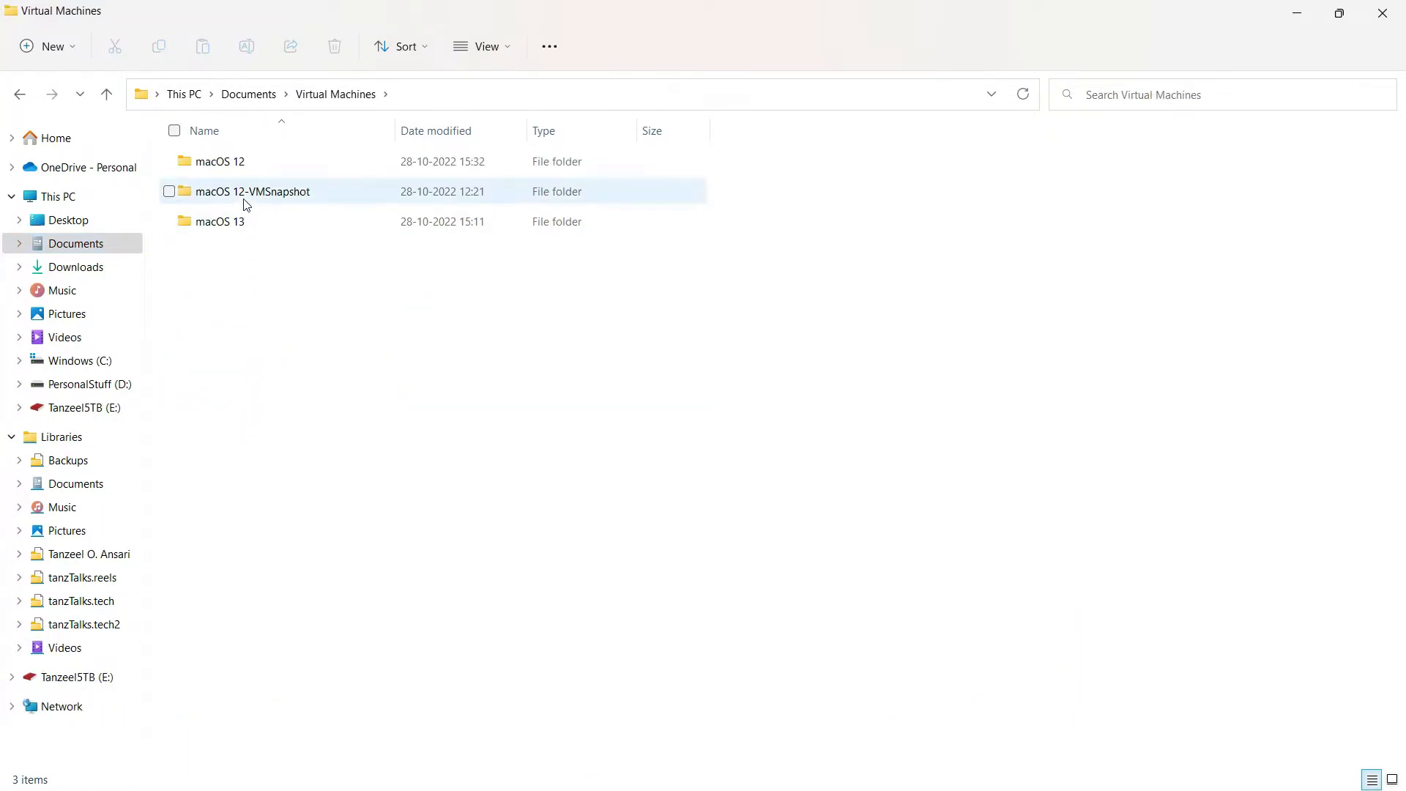
double_click(218, 160)
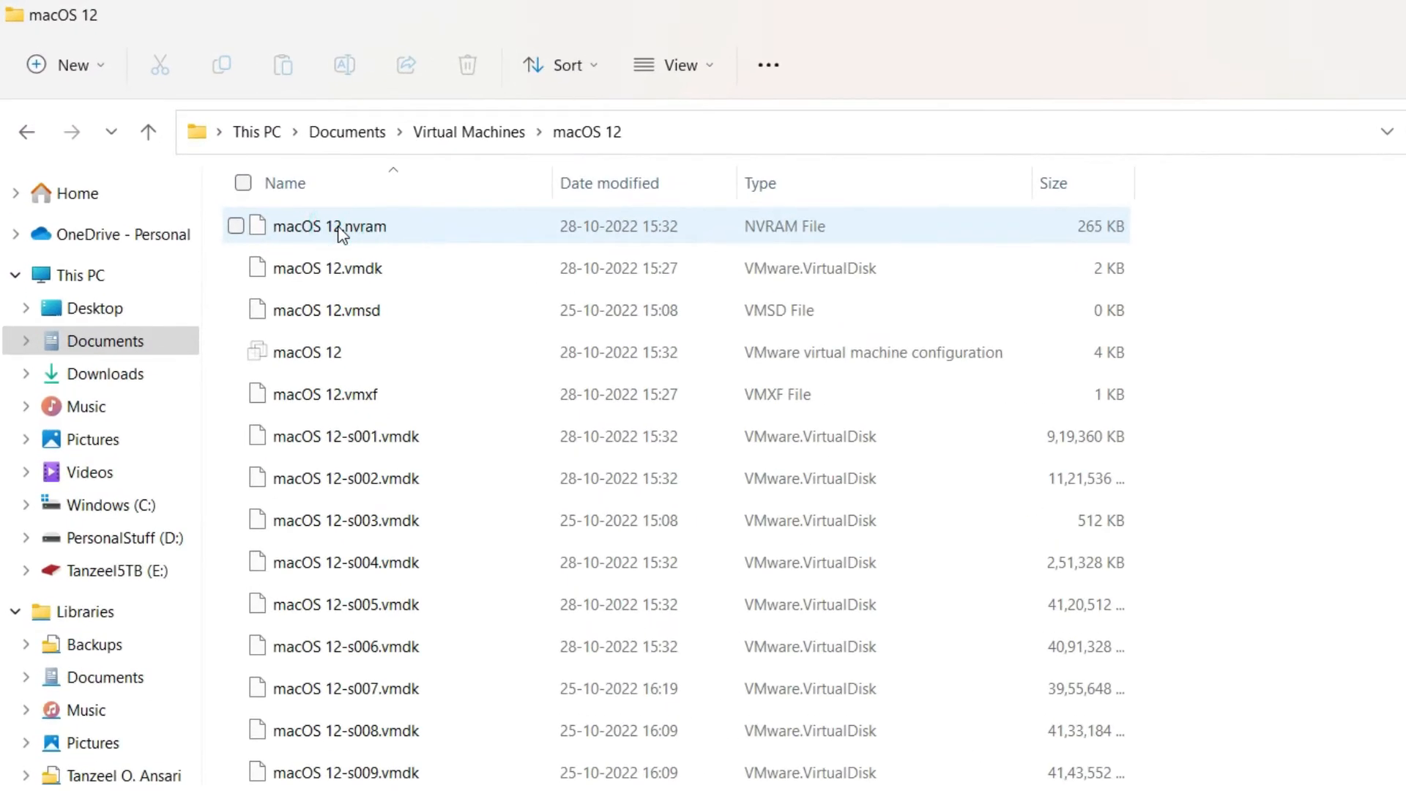
- Bring up the Open with submenu for the macOS 12 .vmx configuration file
click(307, 352)
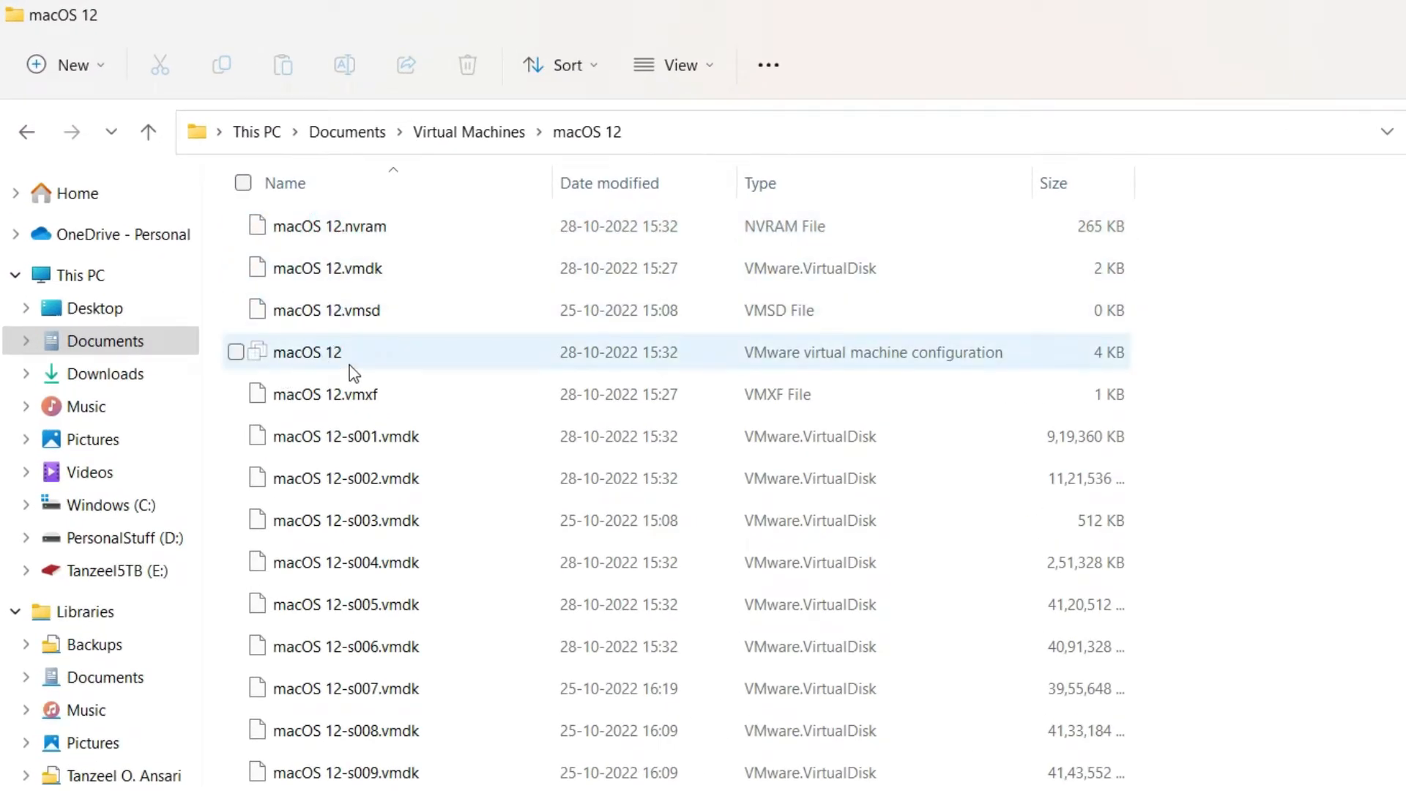
mouse_move(841, 372)
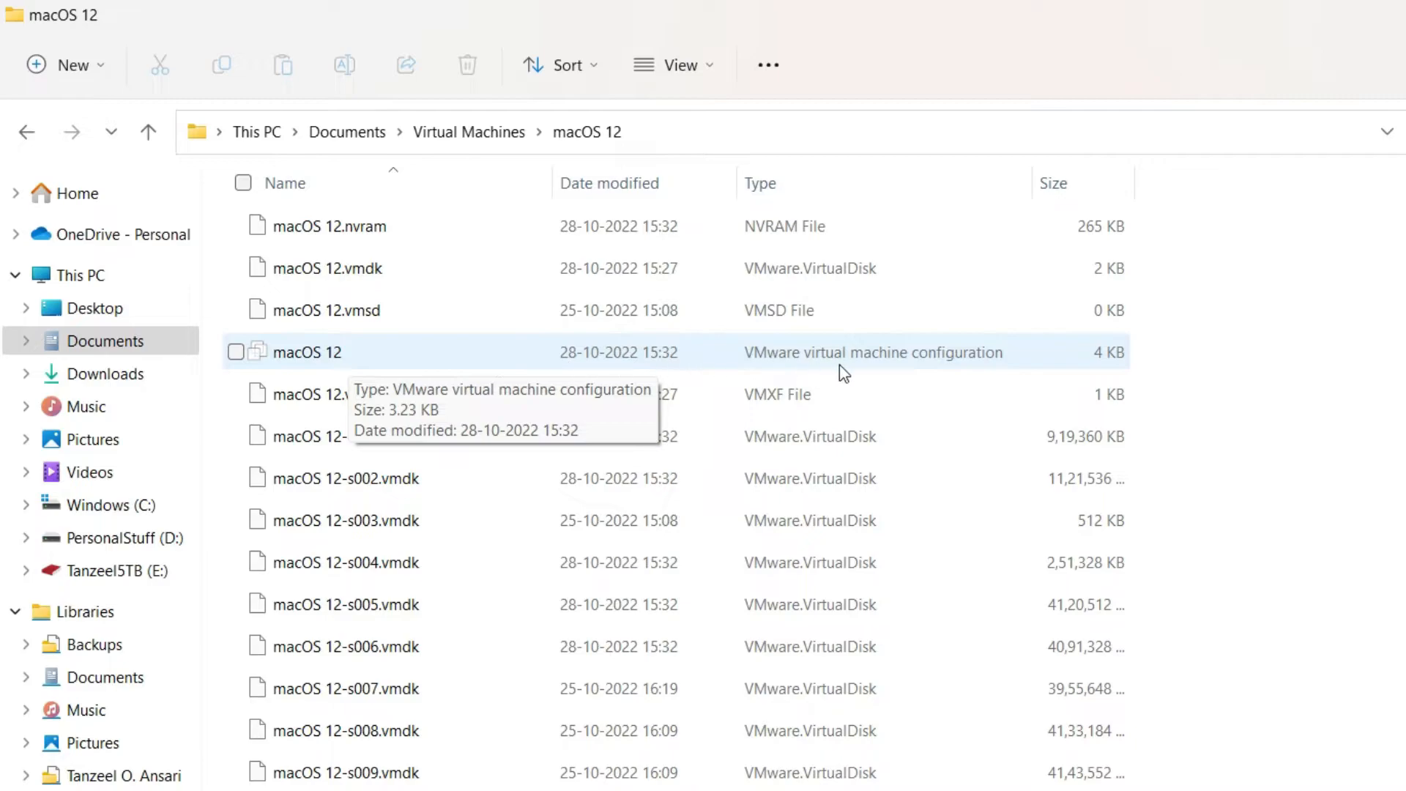
mouse_move(963, 366)
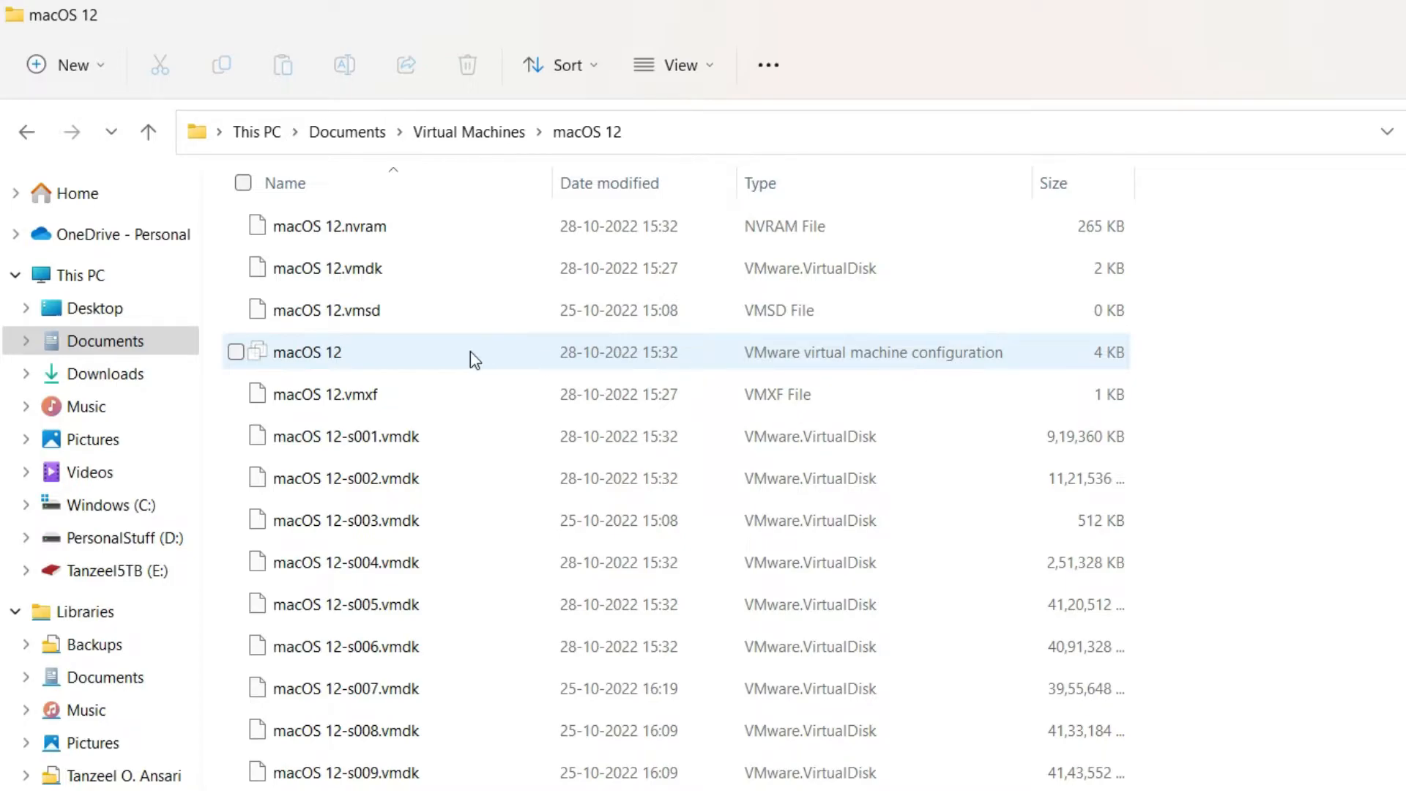
right_click(308, 352)
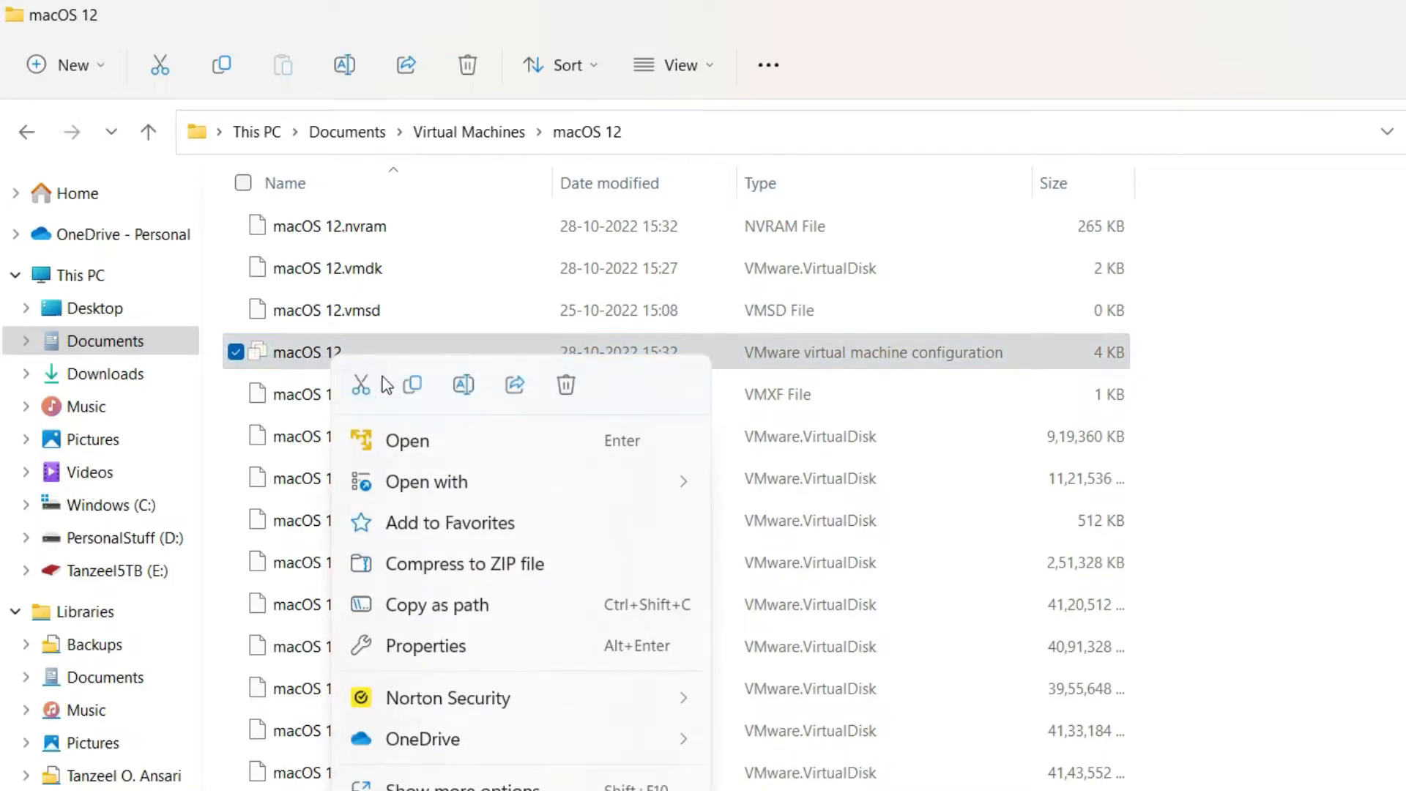
click(428, 481)
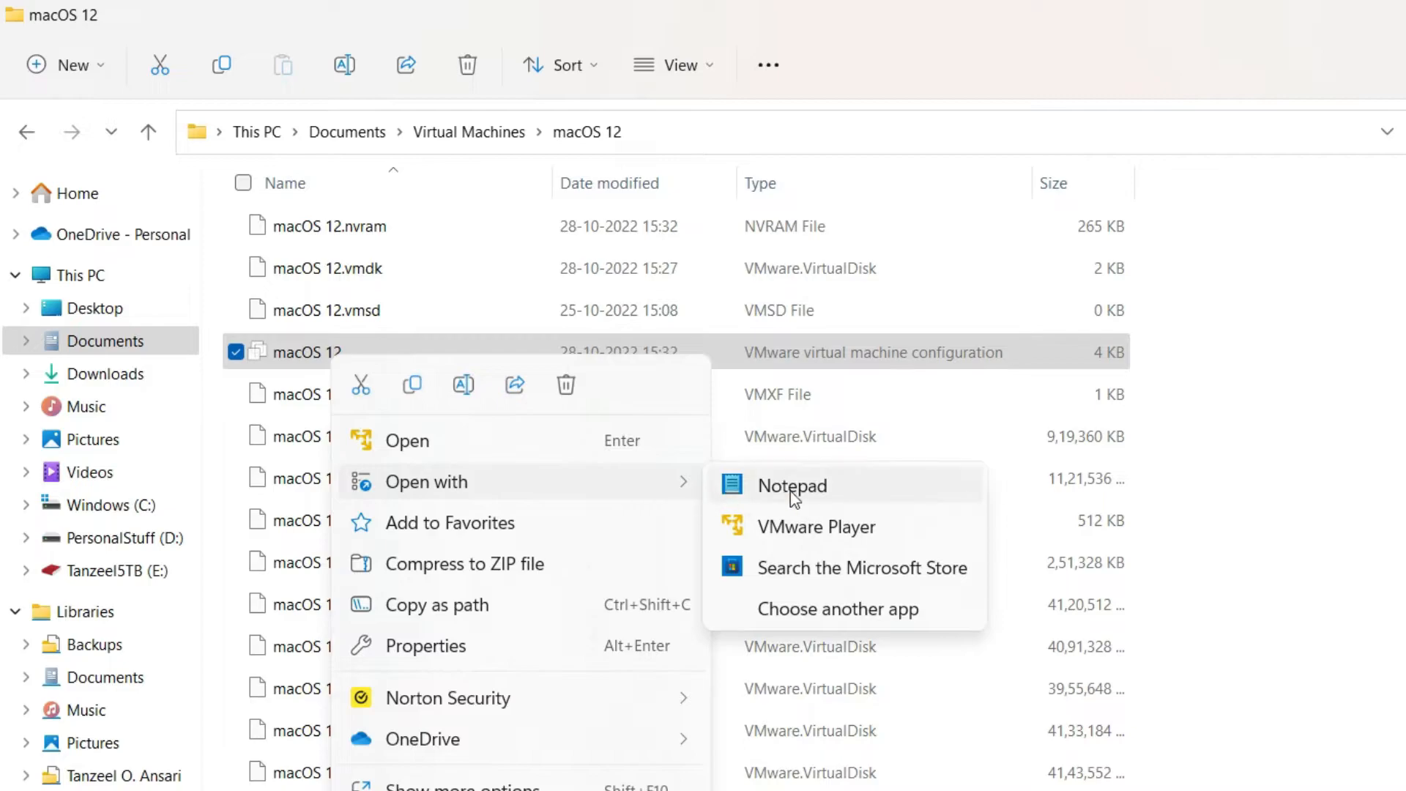
mouse_move(825, 501)
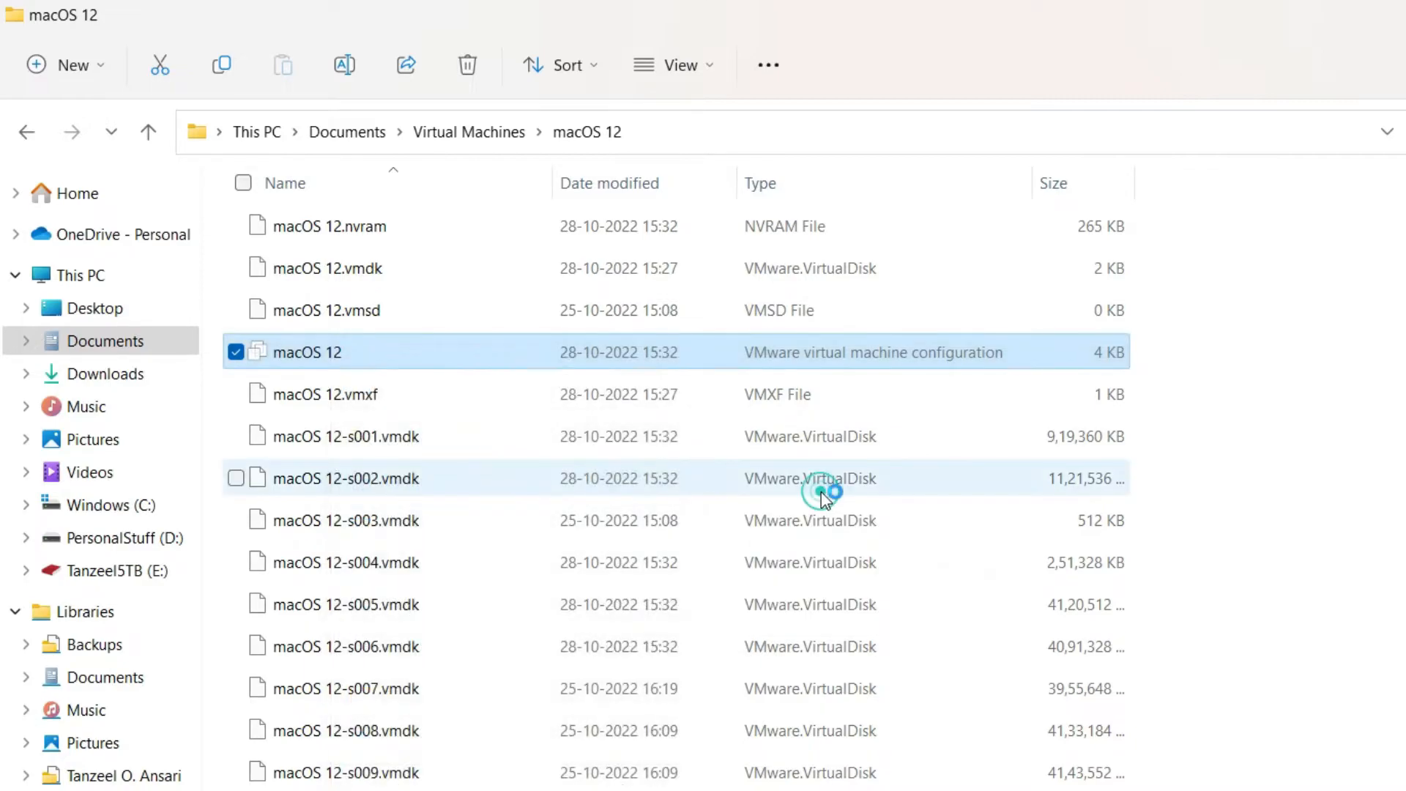
- Open the .vmx in Notepad, scroll to ethernet0.virtualDev = "e1000e", and start Find
double_click(309, 352)
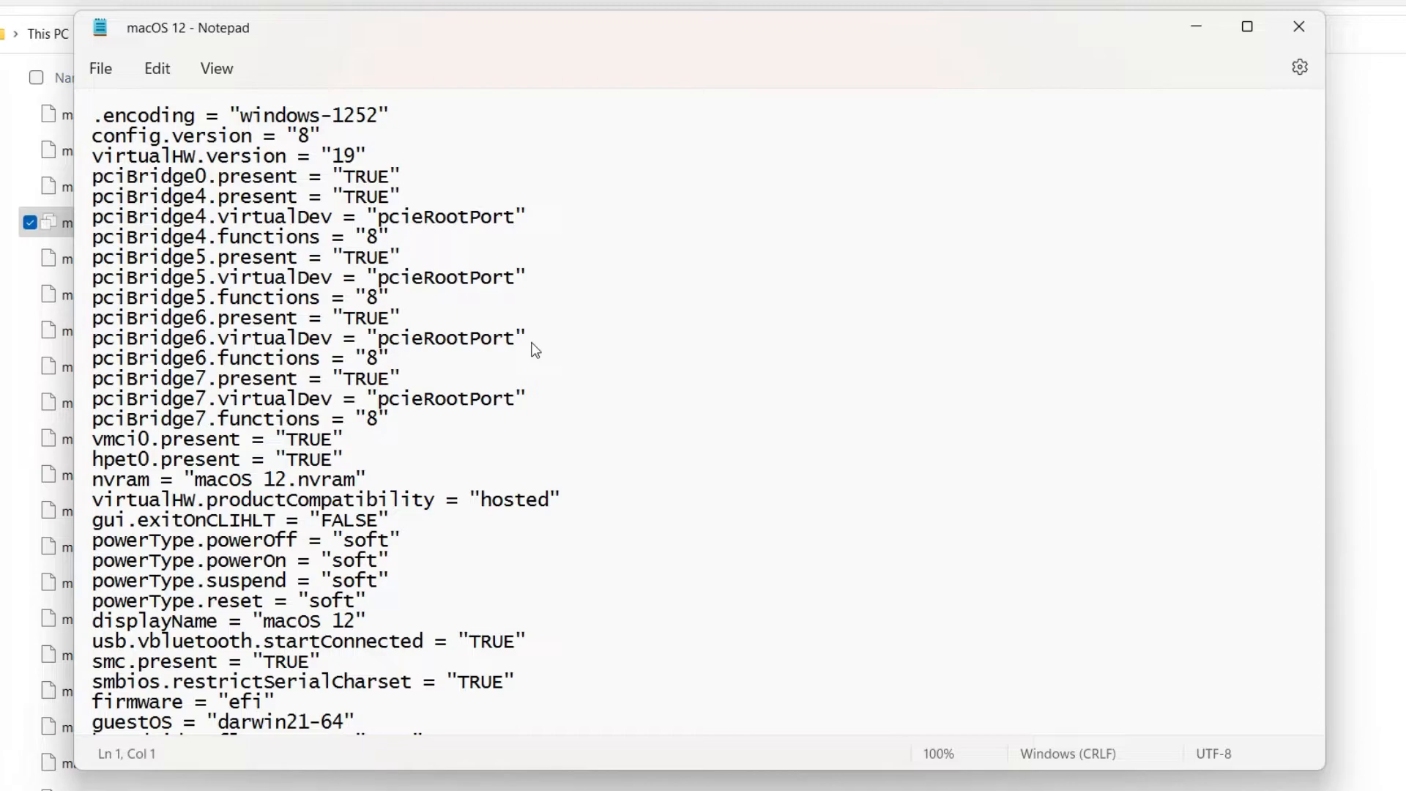
scroll(down, 3)
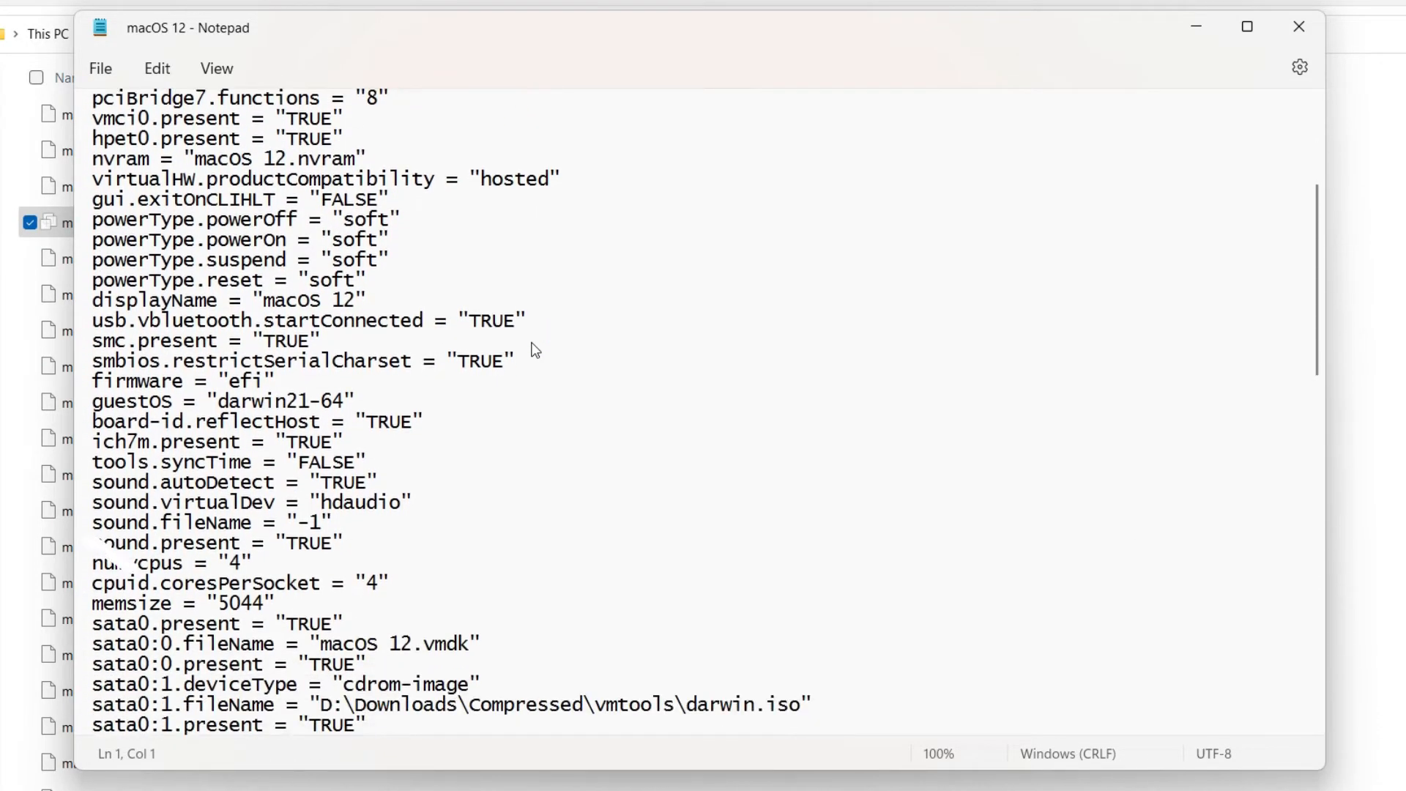
scroll(down, 3)
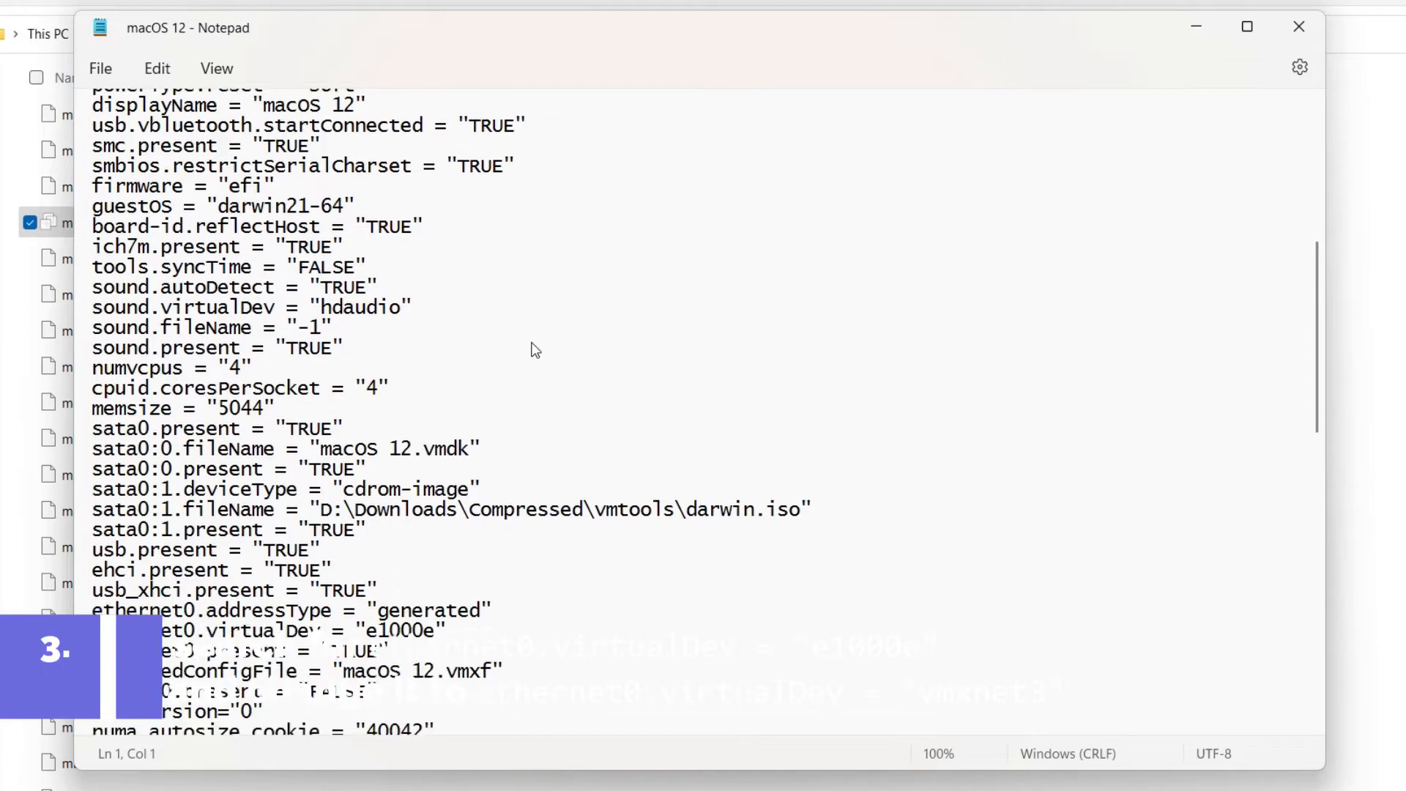
scroll(down, 3)
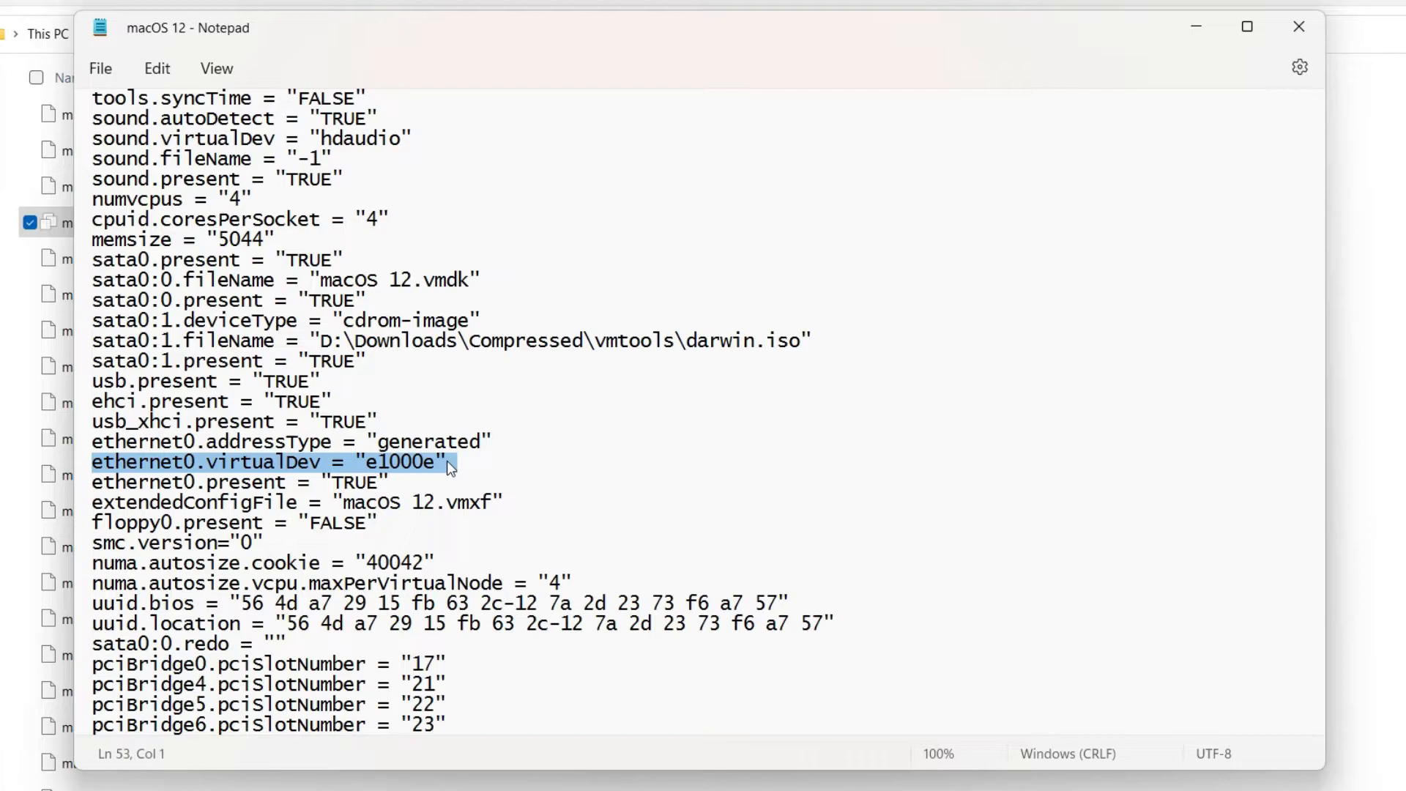
click(452, 463)
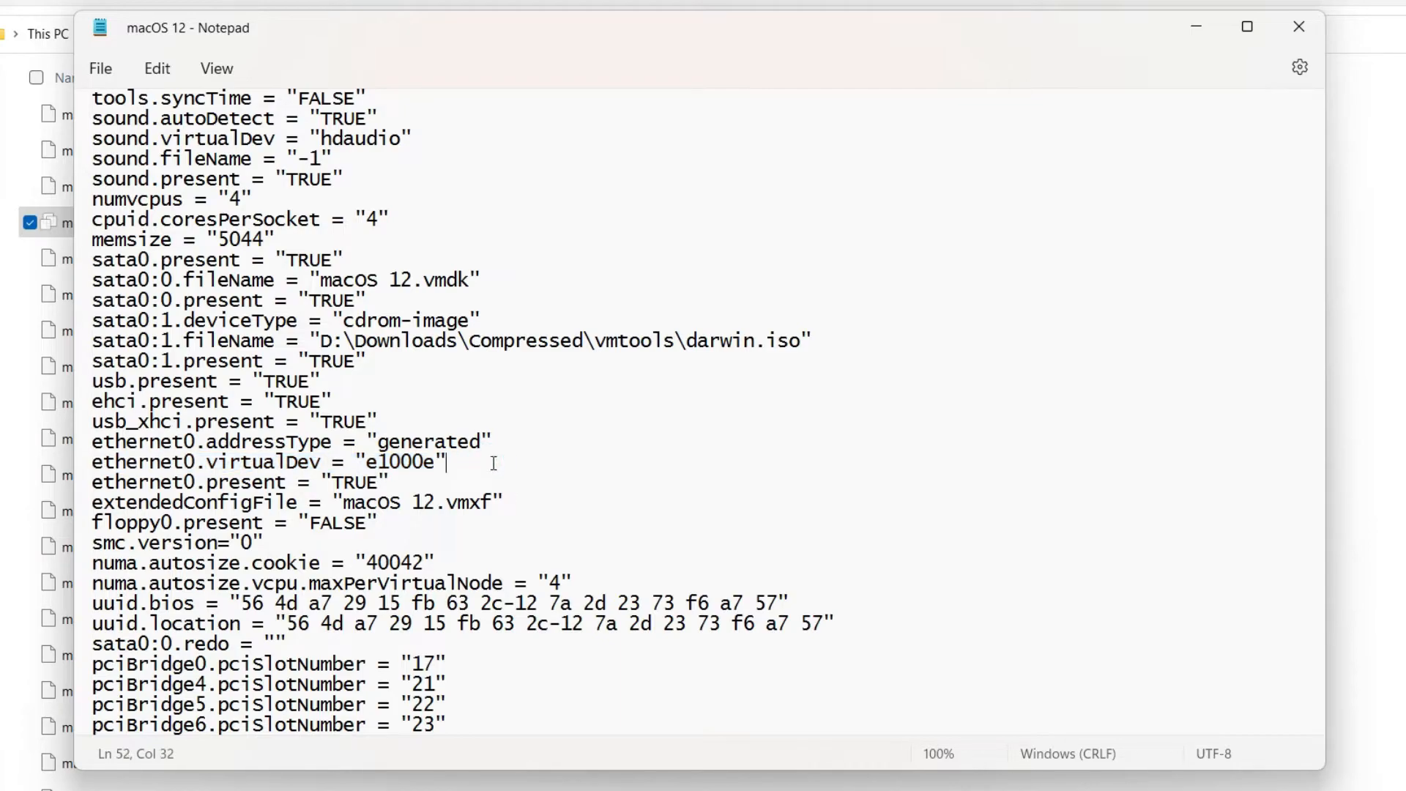
click(156, 68)
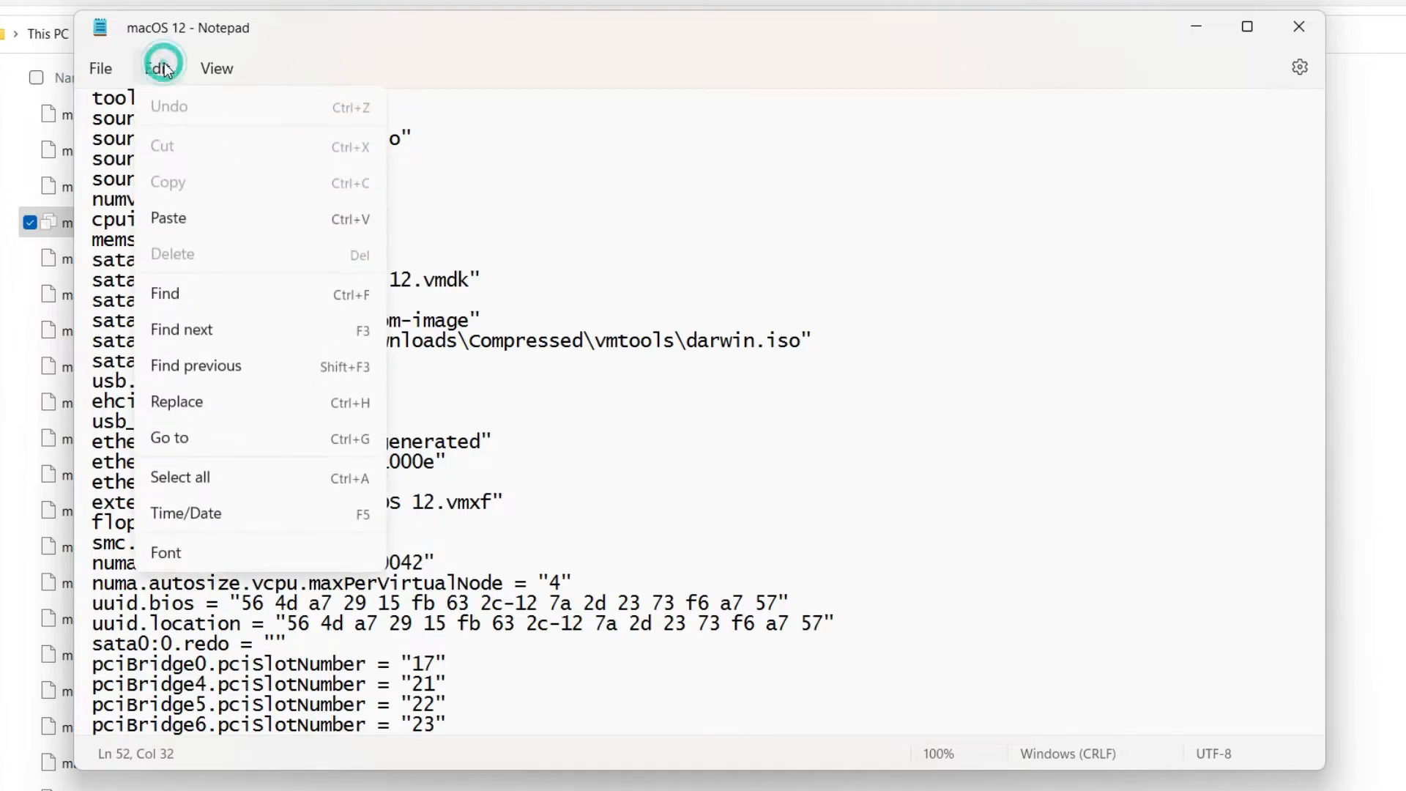
mouse_move(165, 303)
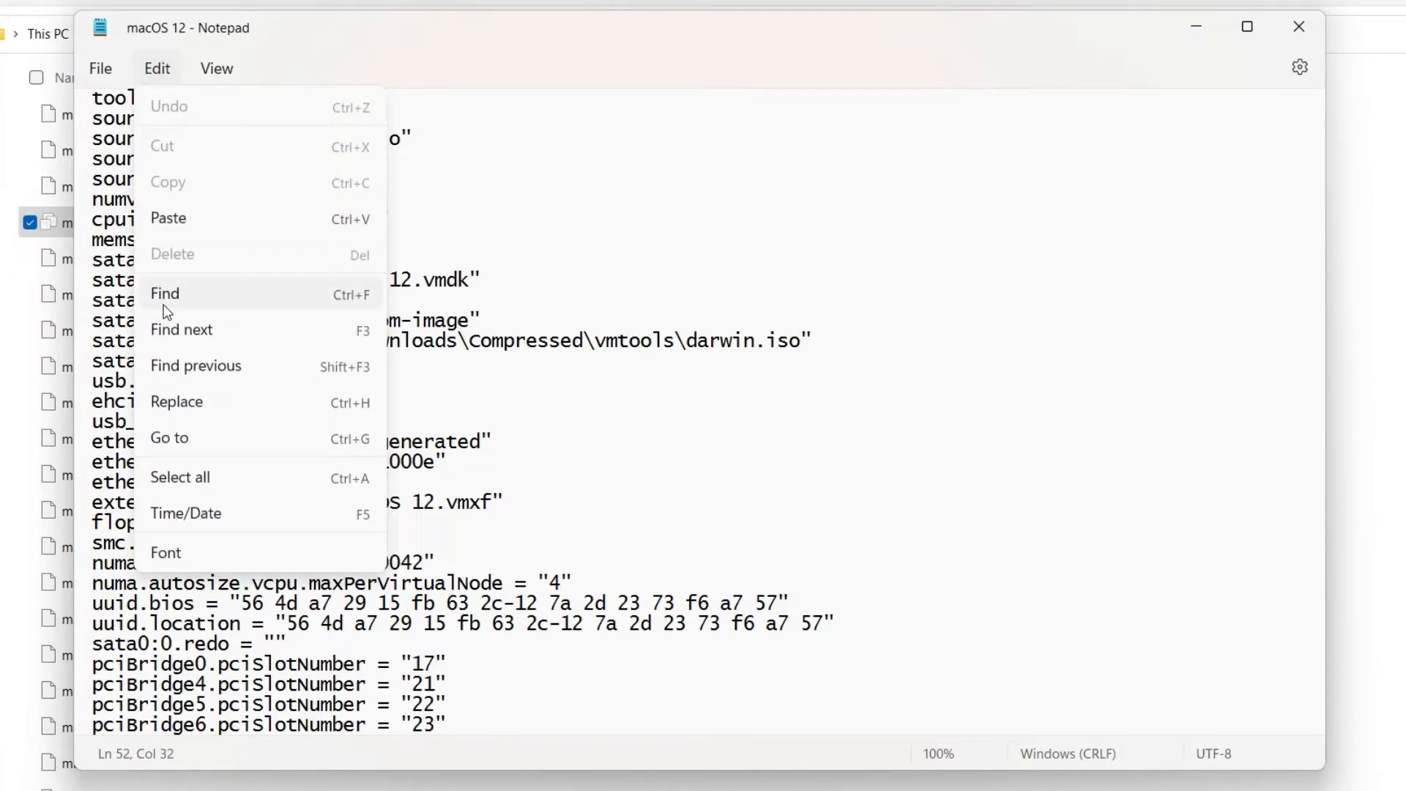
click(165, 293)
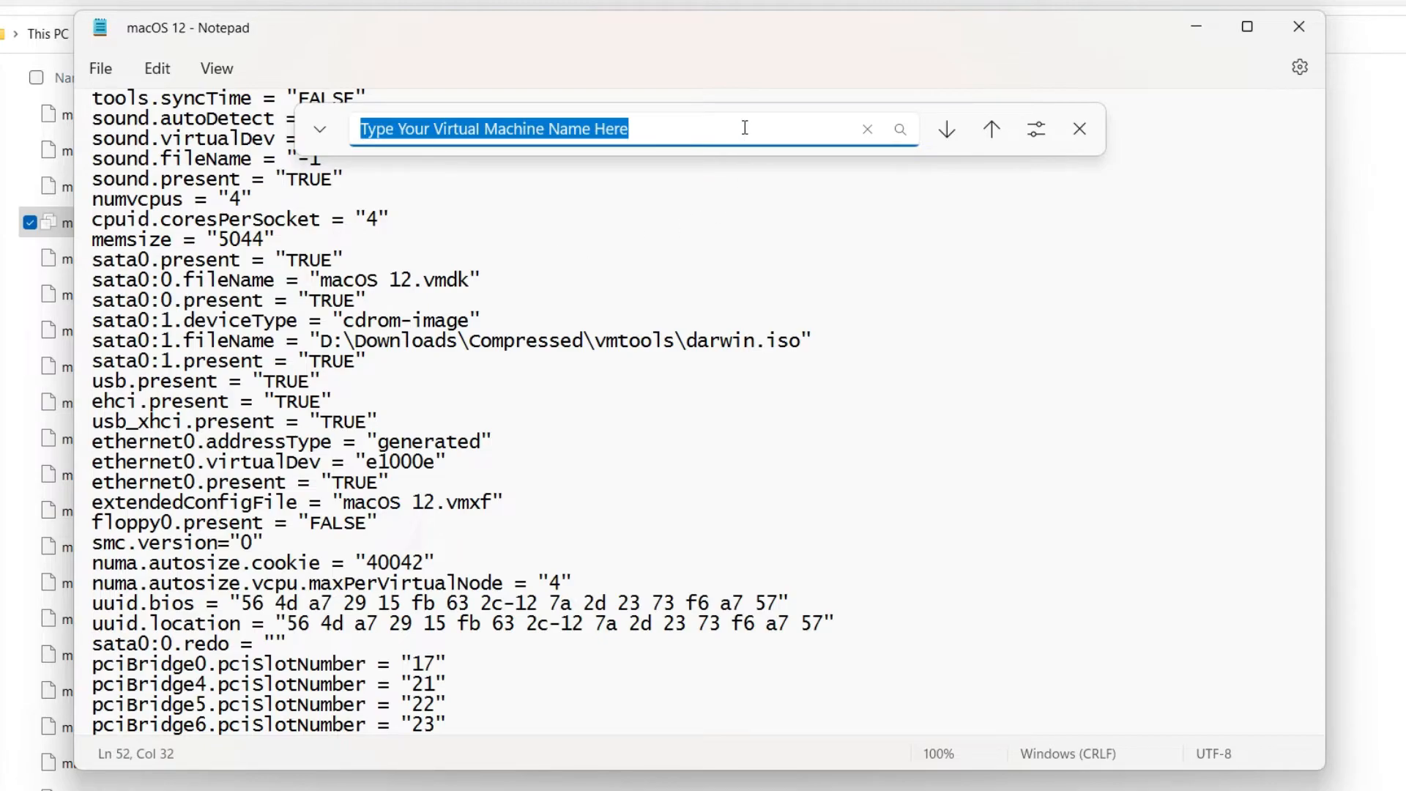
- Search for e1000e, jump to the match, and begin typing over it
text(e1000e)
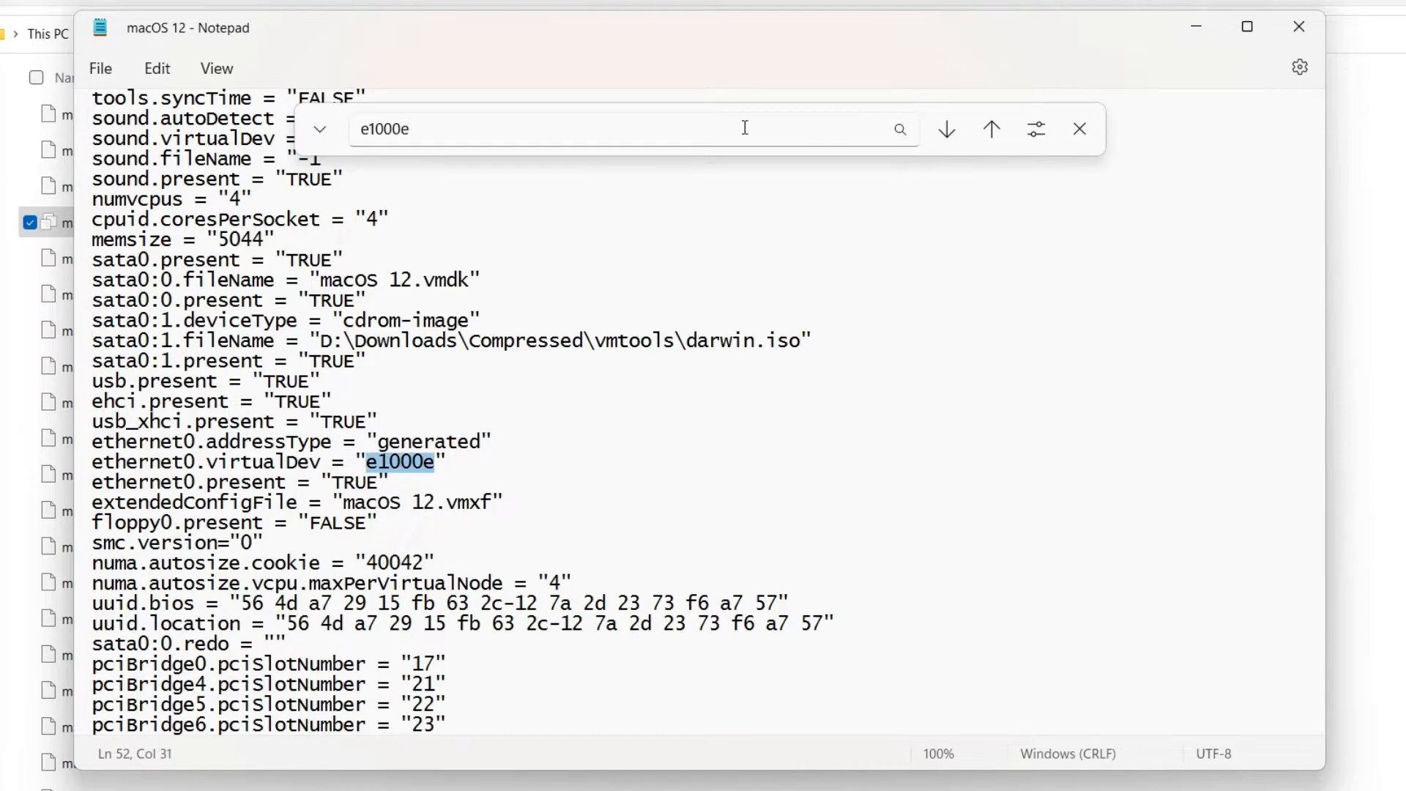
click(408, 463)
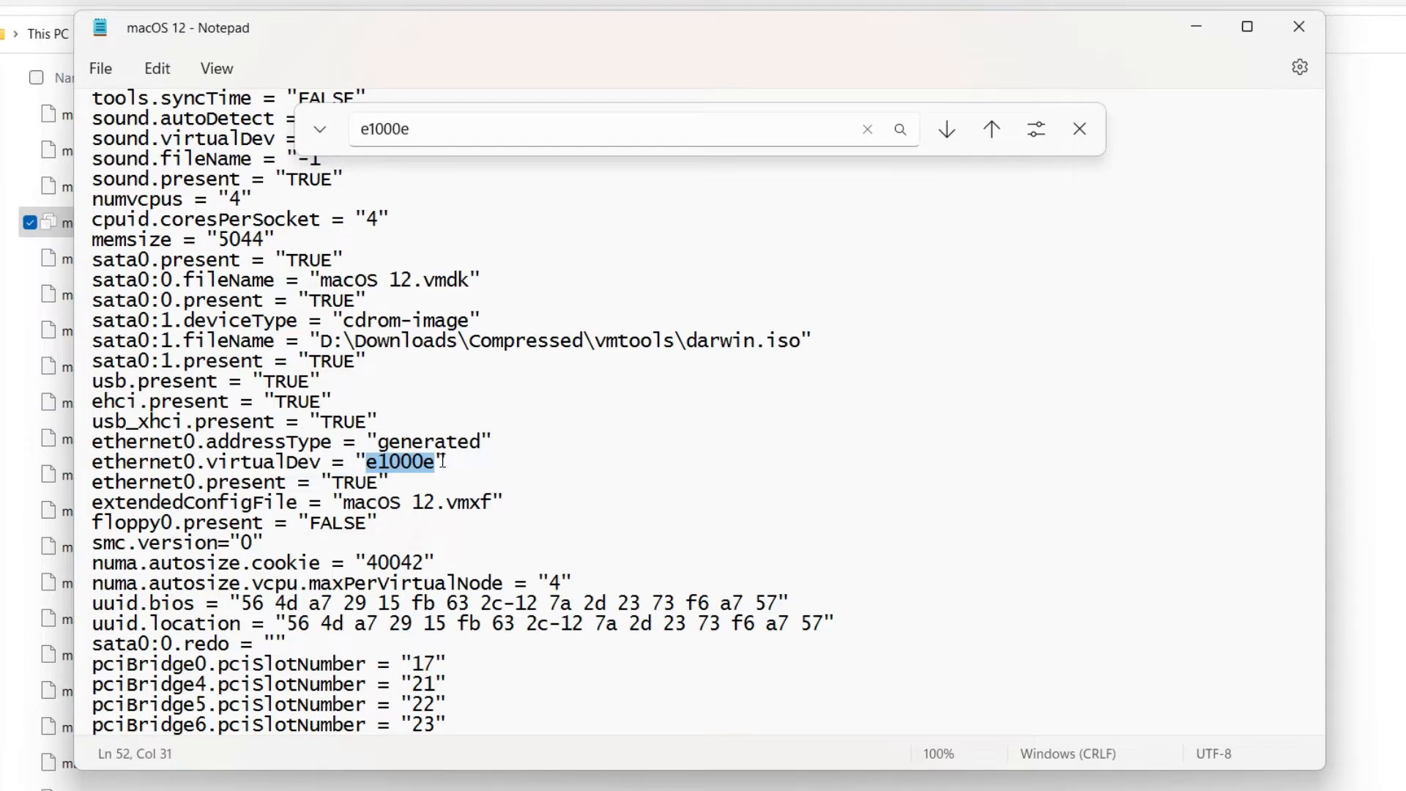
mouse_move(658, 496)
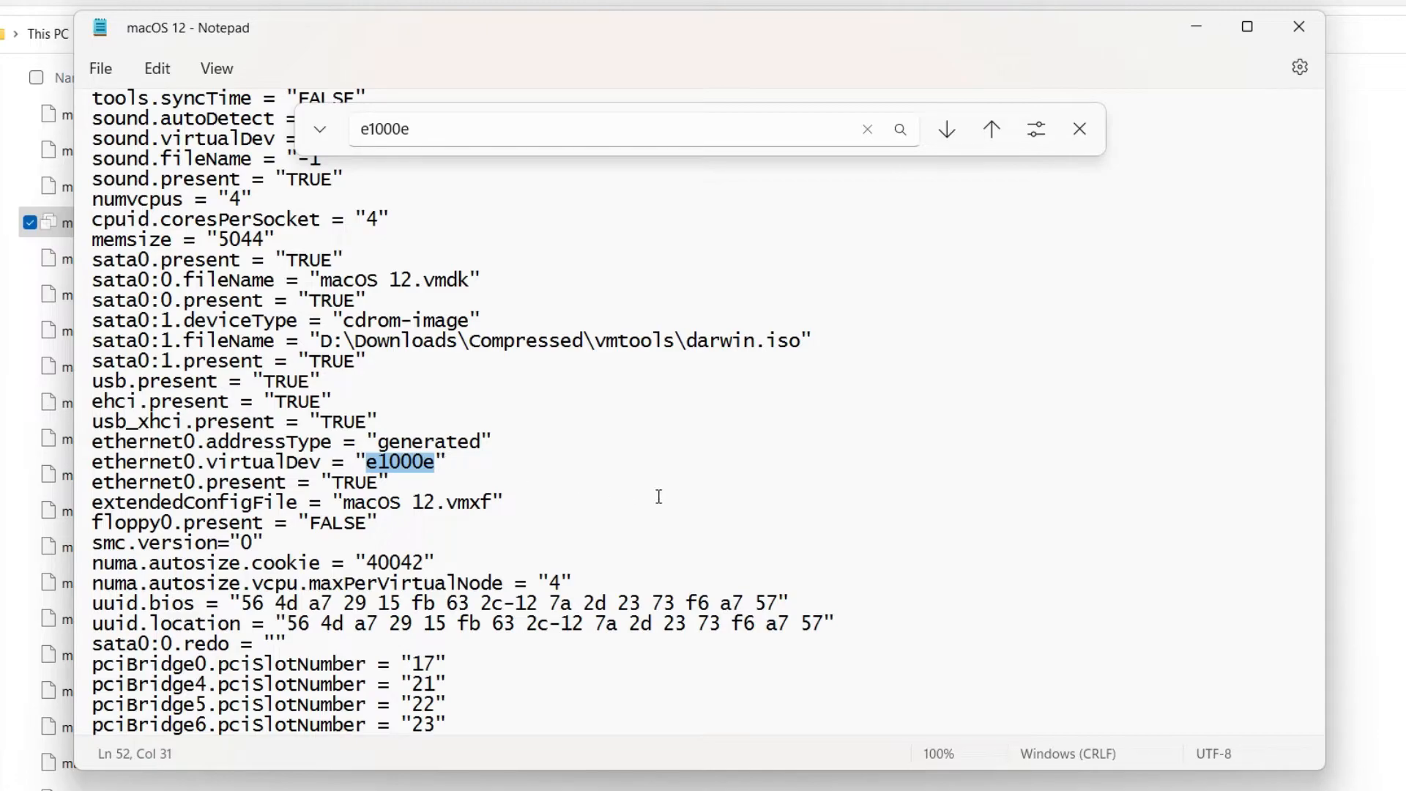
text(v)
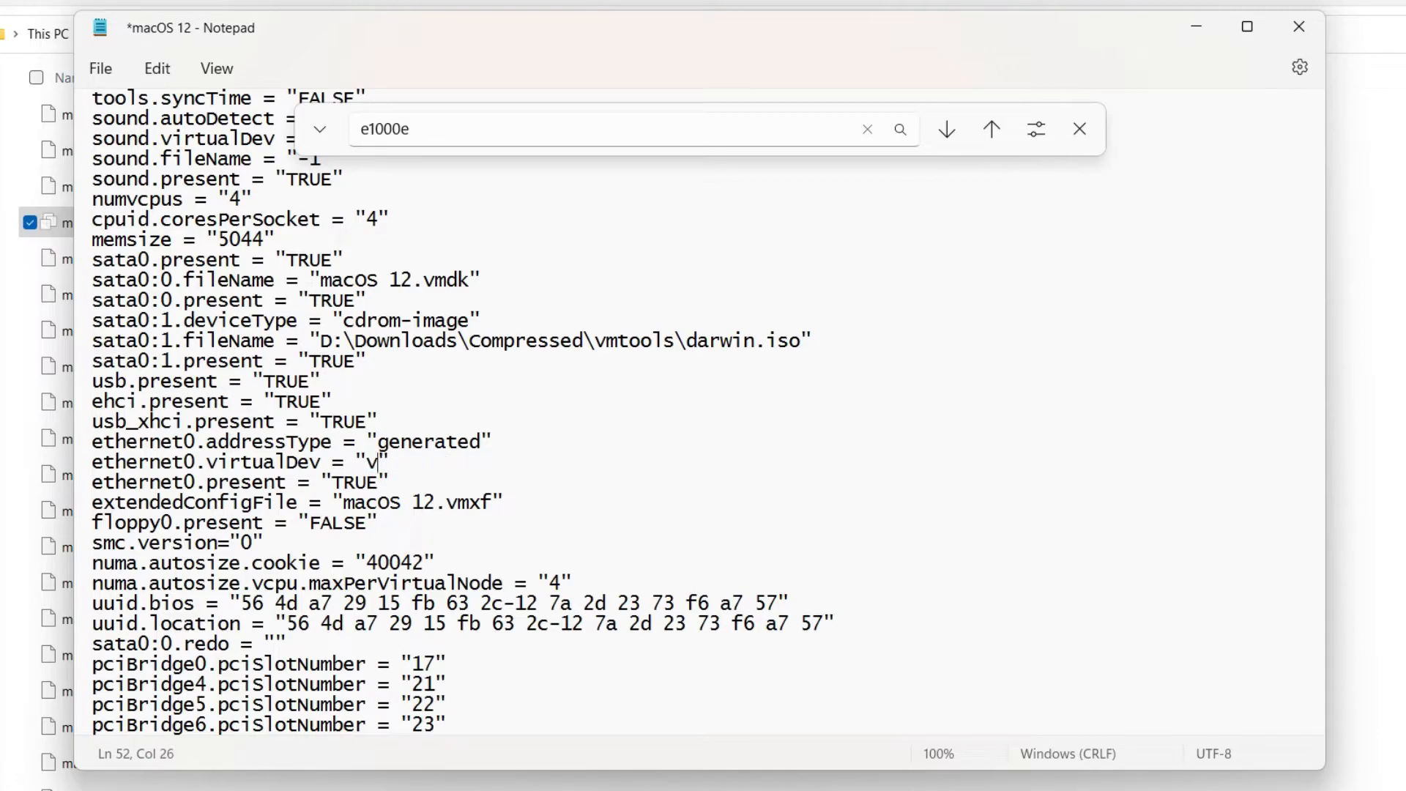
- Finish retyping ethernet0.virtualDev as "vmxnet3" and save the macOS 12 .vmx file
text(m)
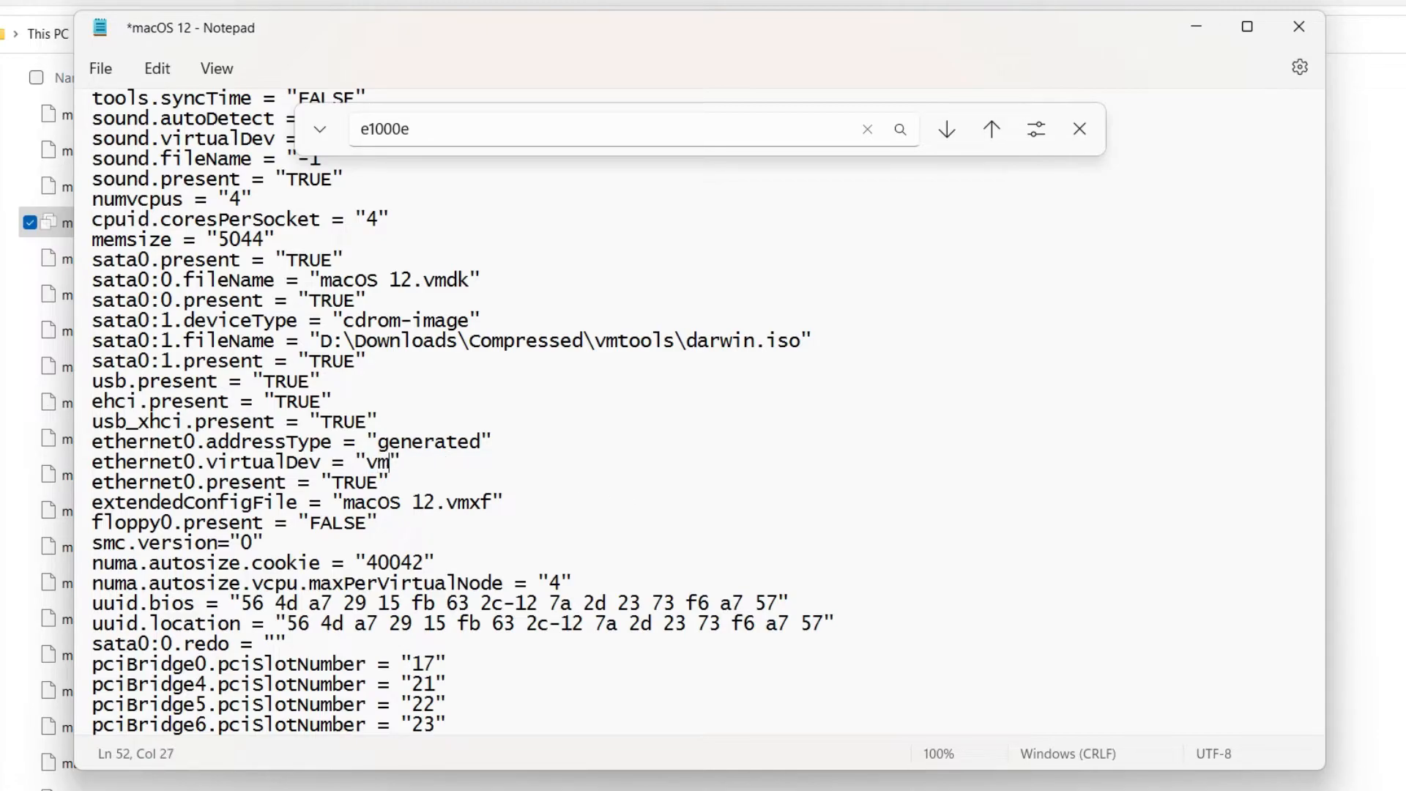
text(xnet)
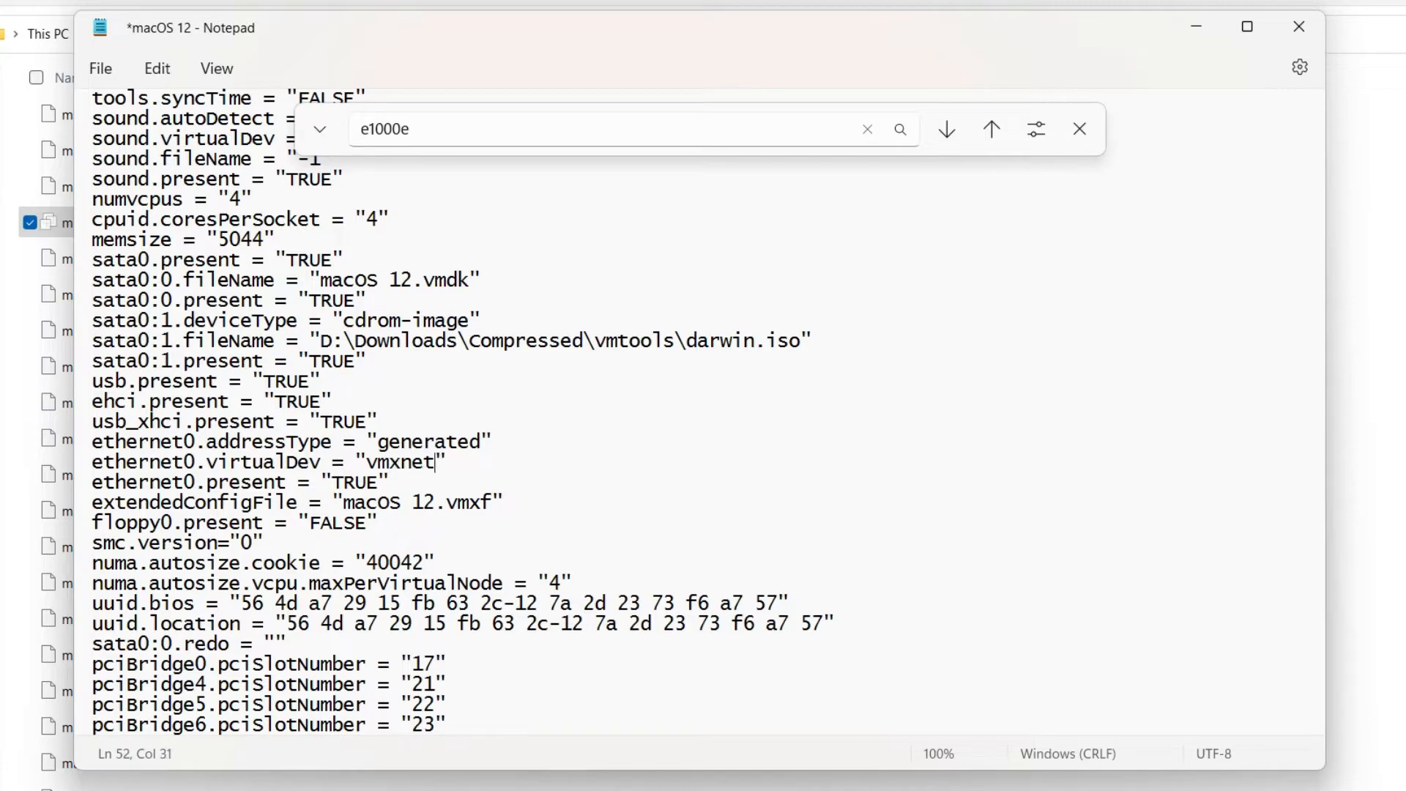
text(3)
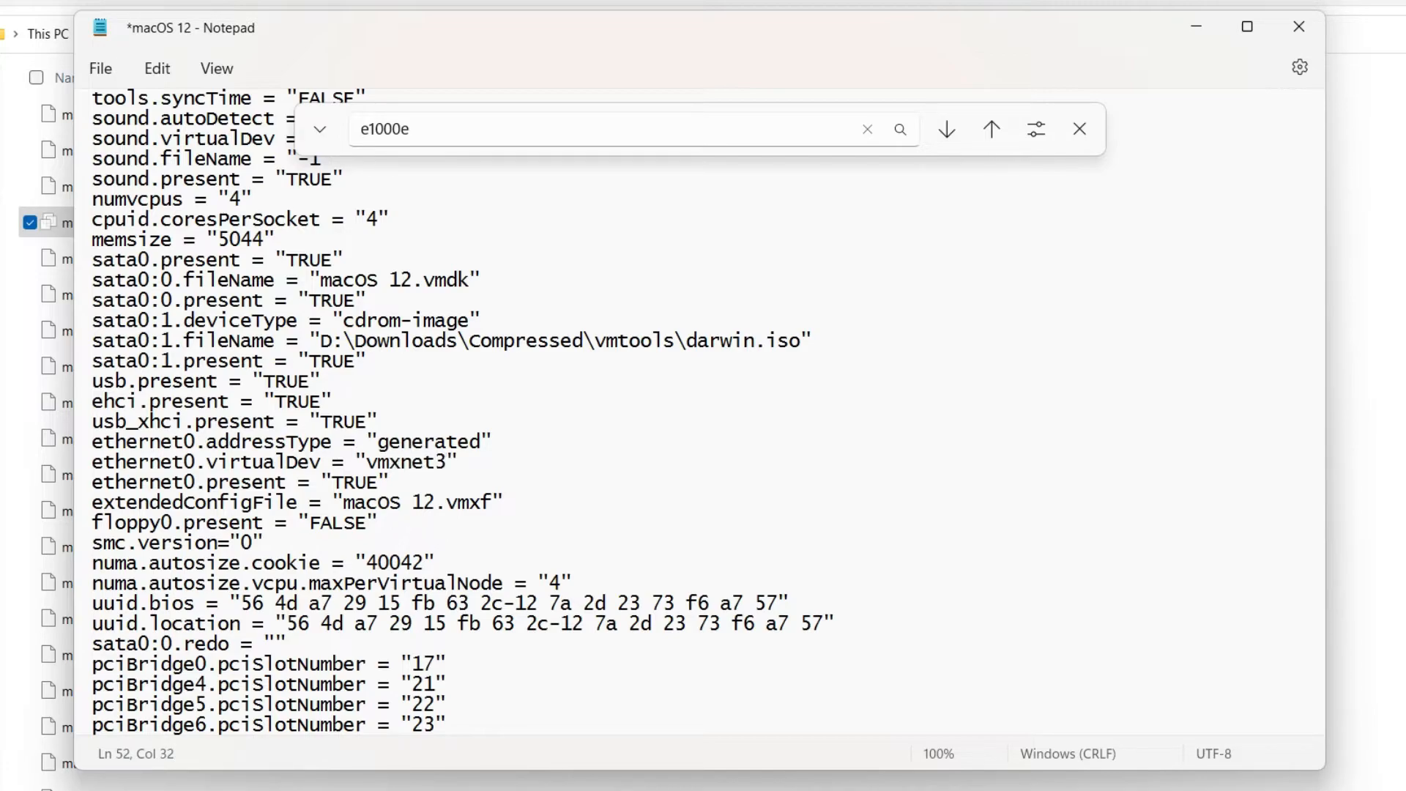
click(656, 495)
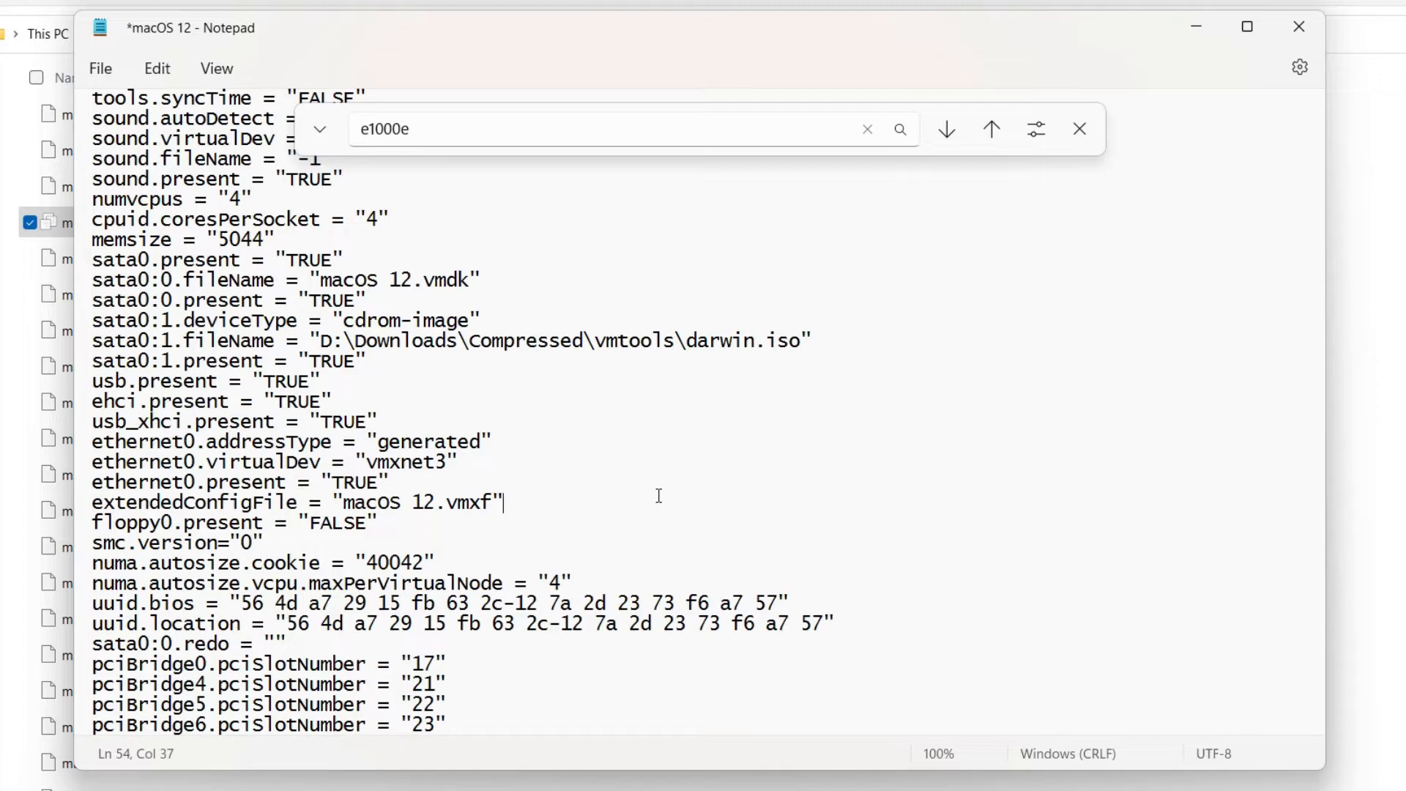
click(100, 68)
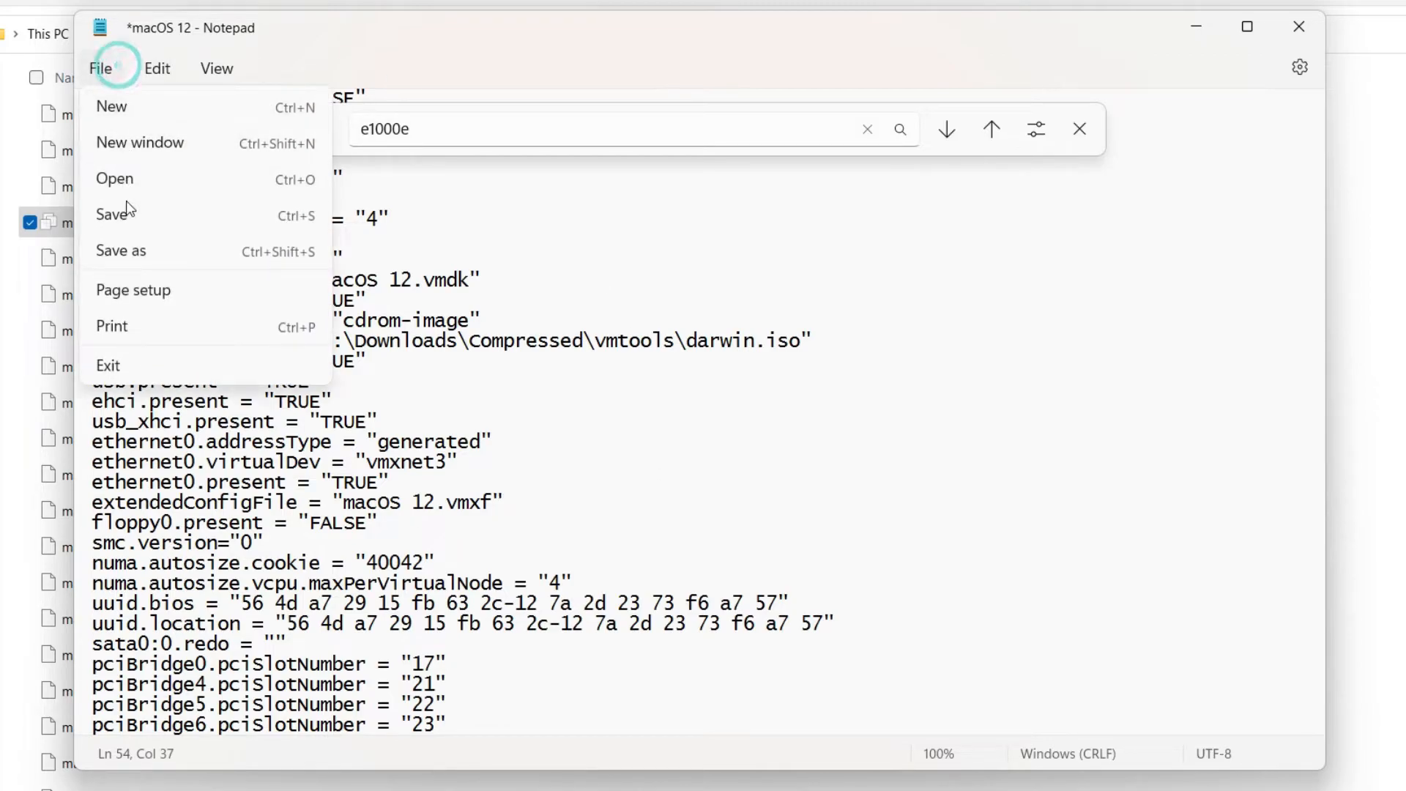
click(113, 215)
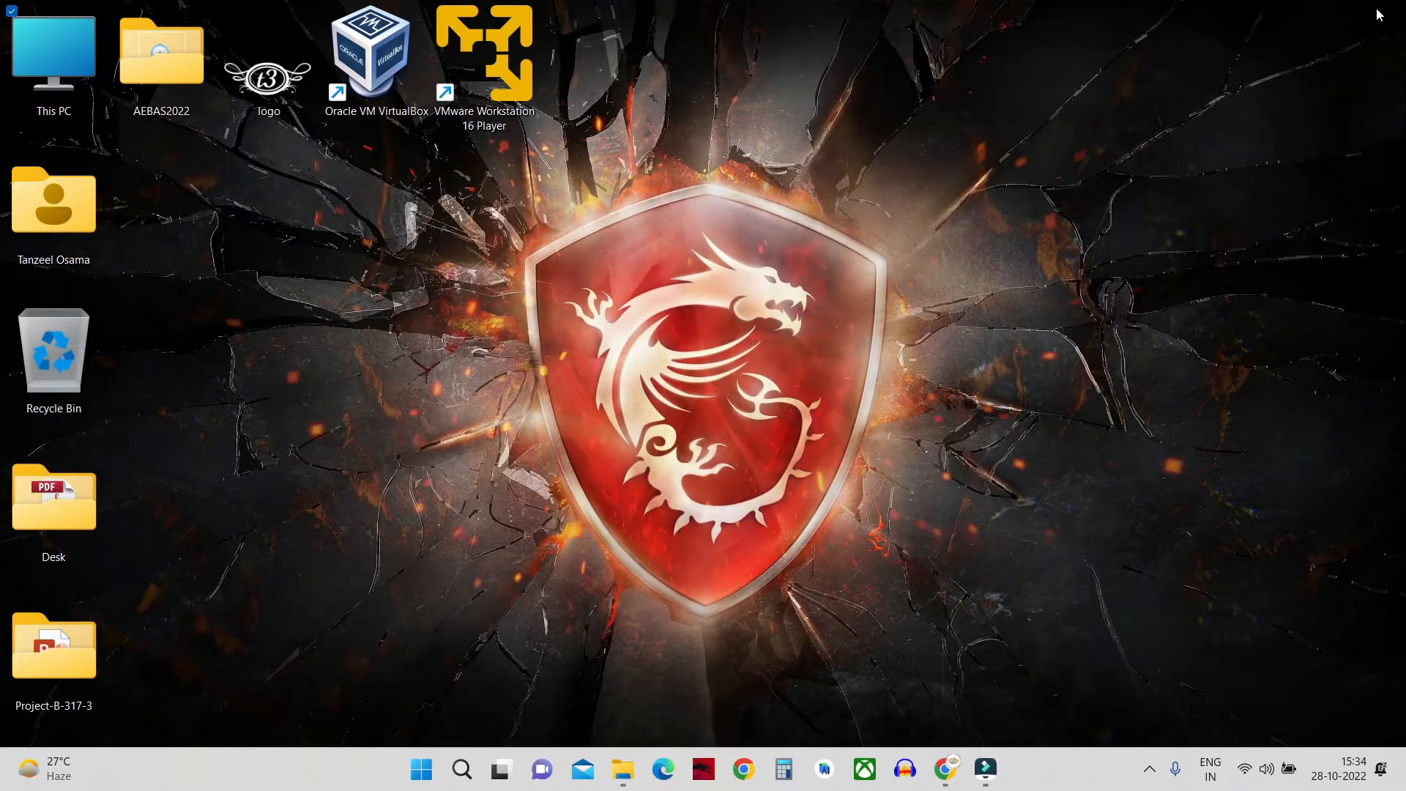
- Relaunch VMware Workstation 16 Player and boot the macOS 12 virtual machine
double_click(484, 51)
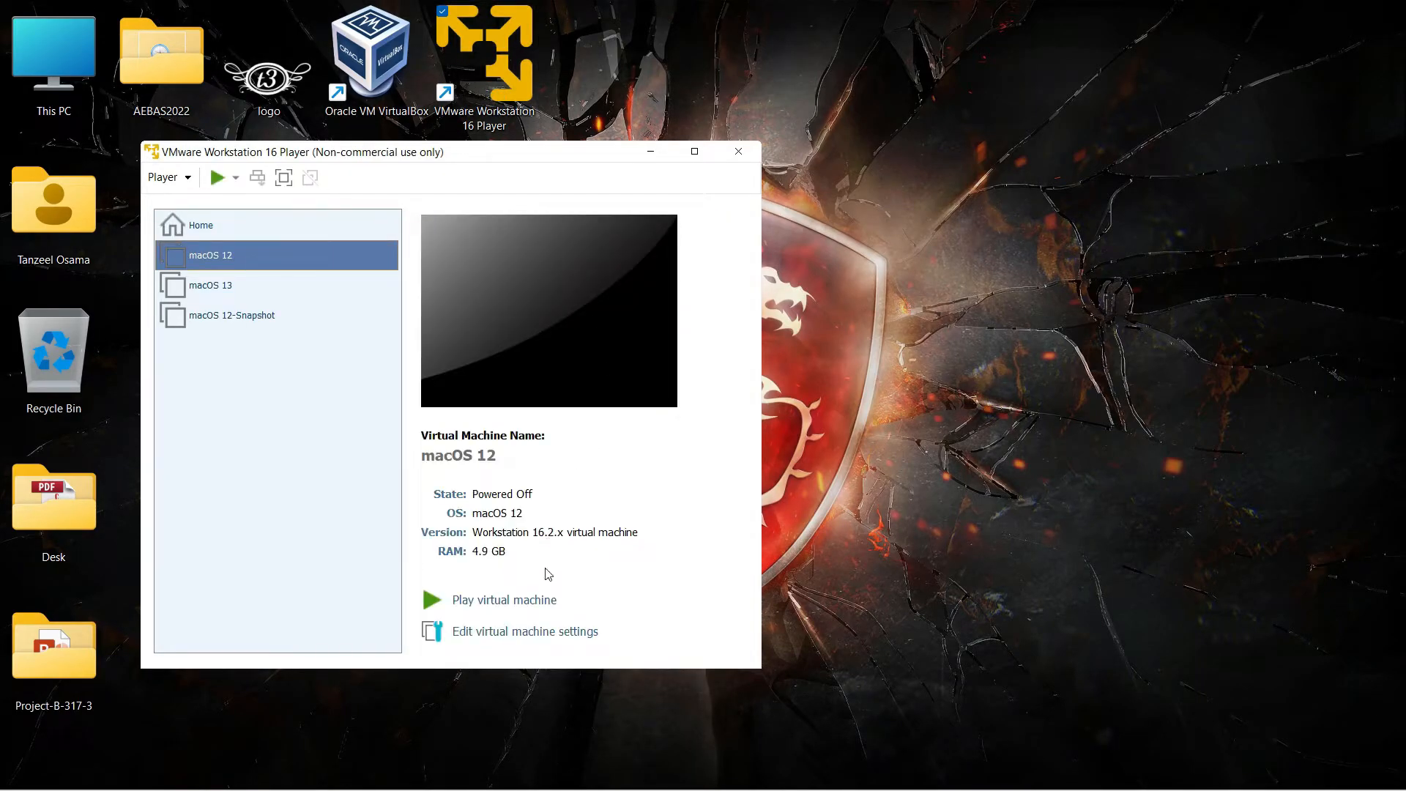
click(503, 599)
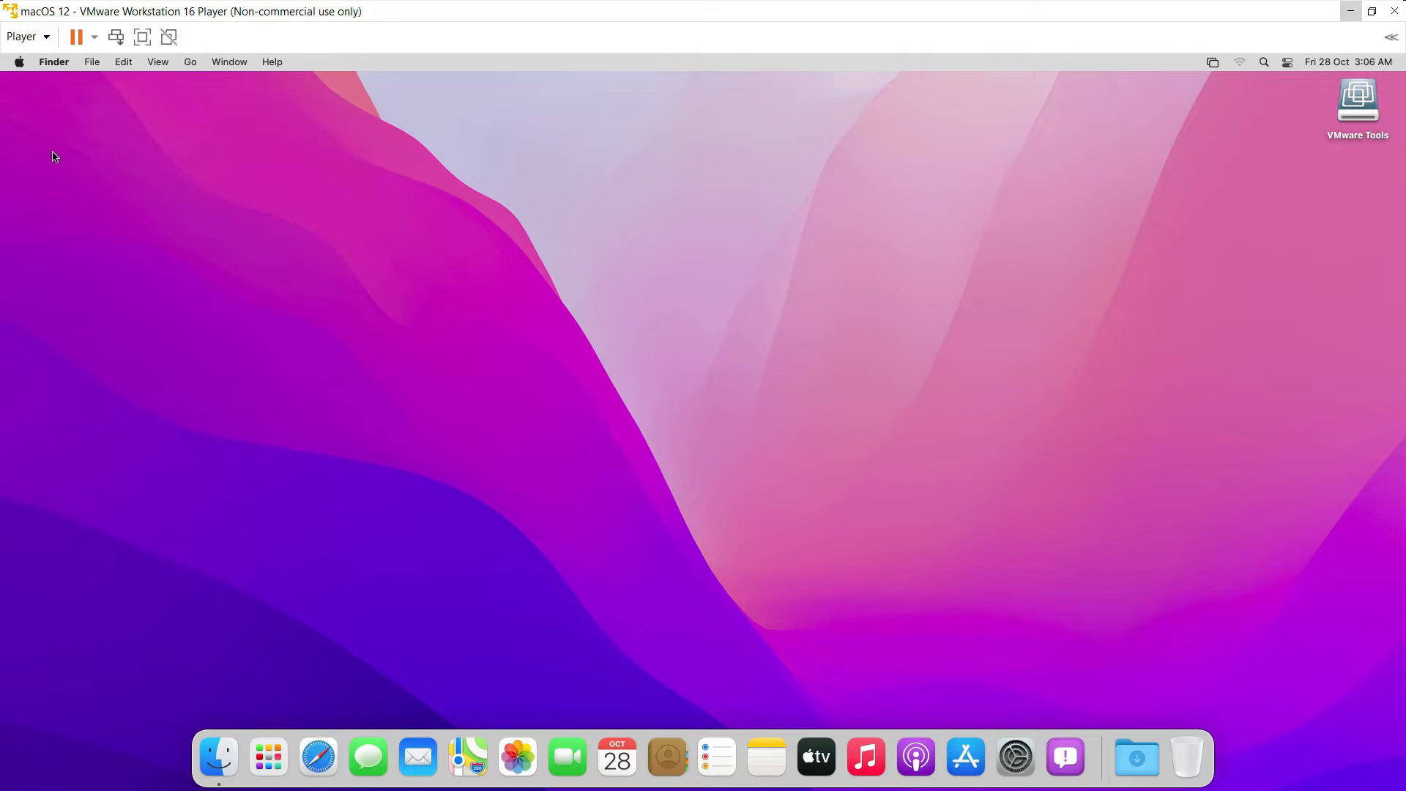
click(17, 60)
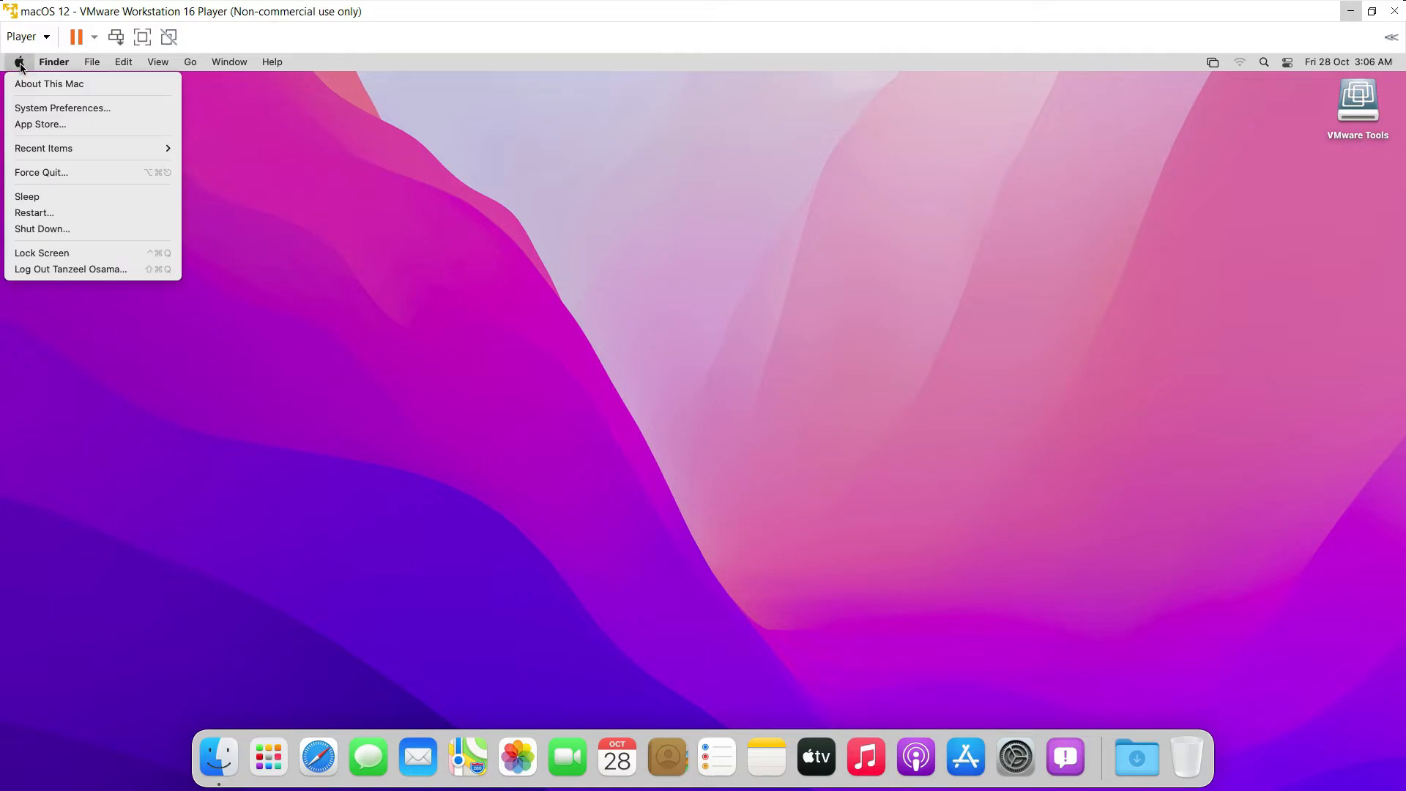
mouse_move(62, 108)
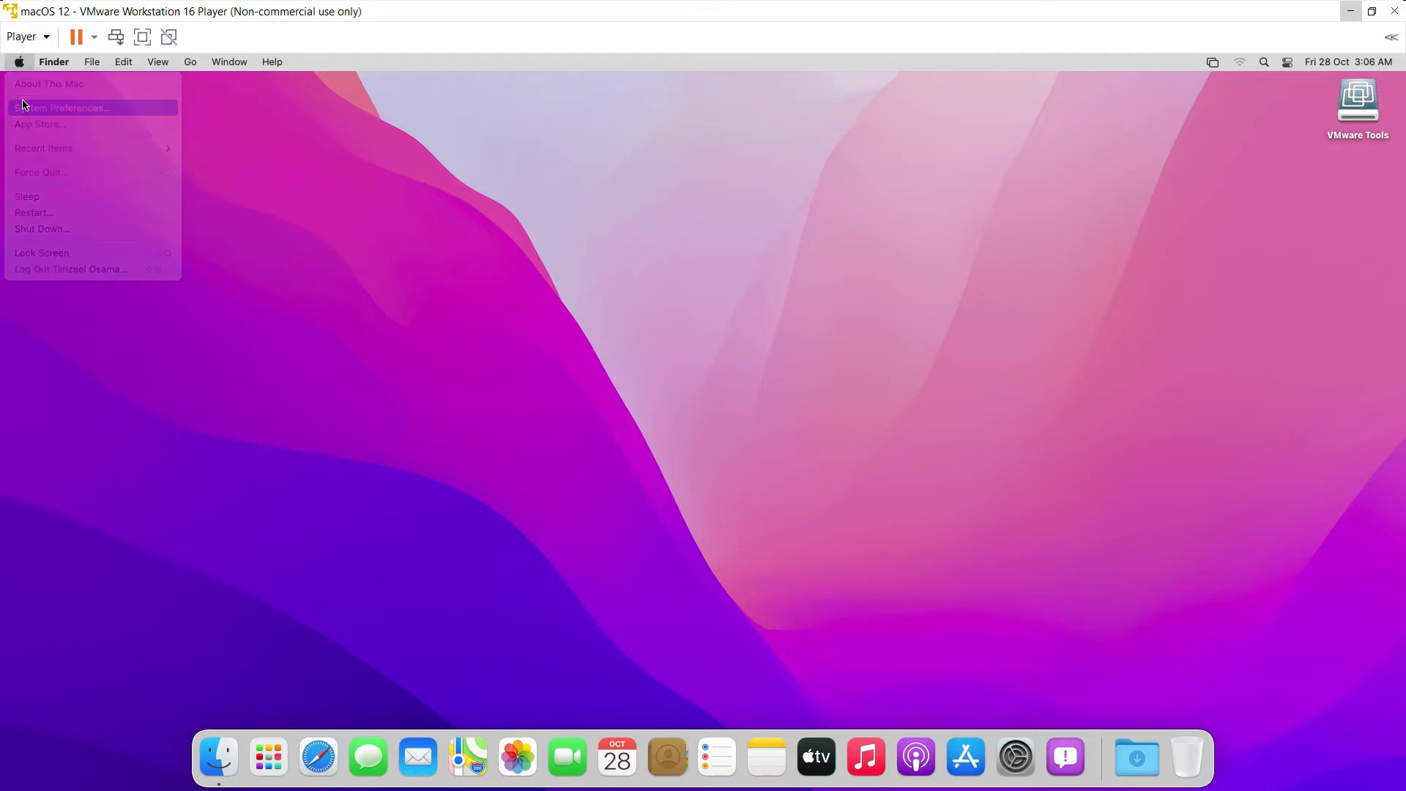
click(68, 108)
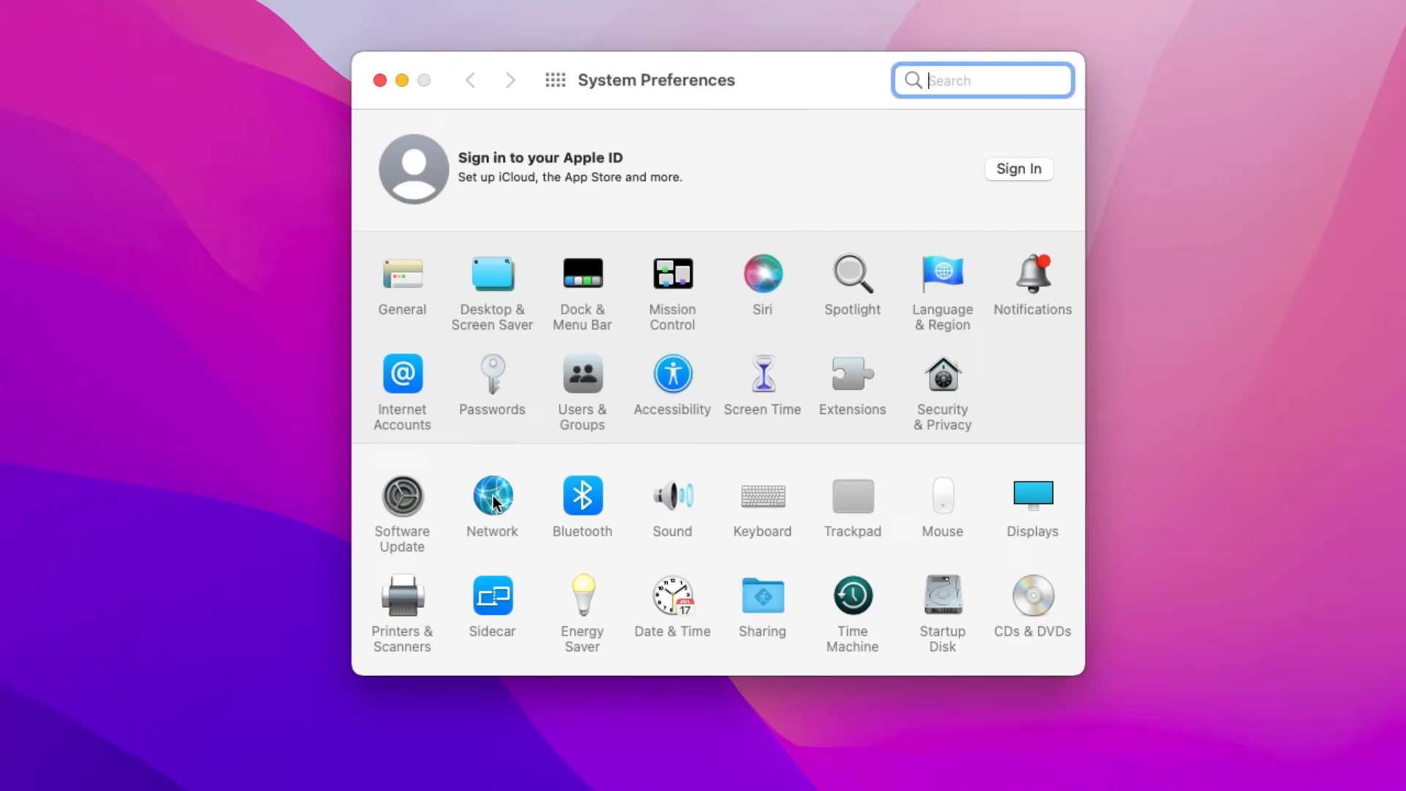
click(492, 496)
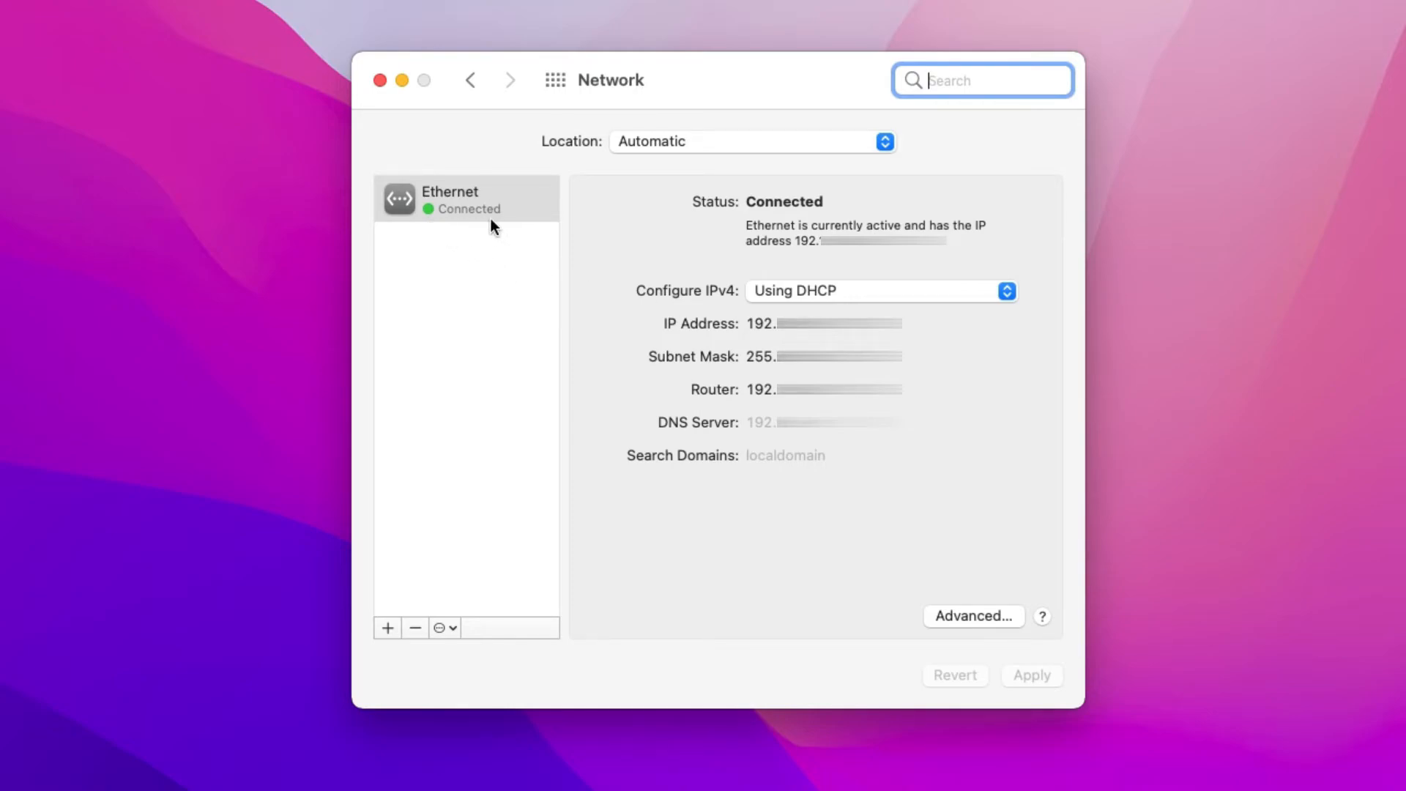
mouse_move(509, 229)
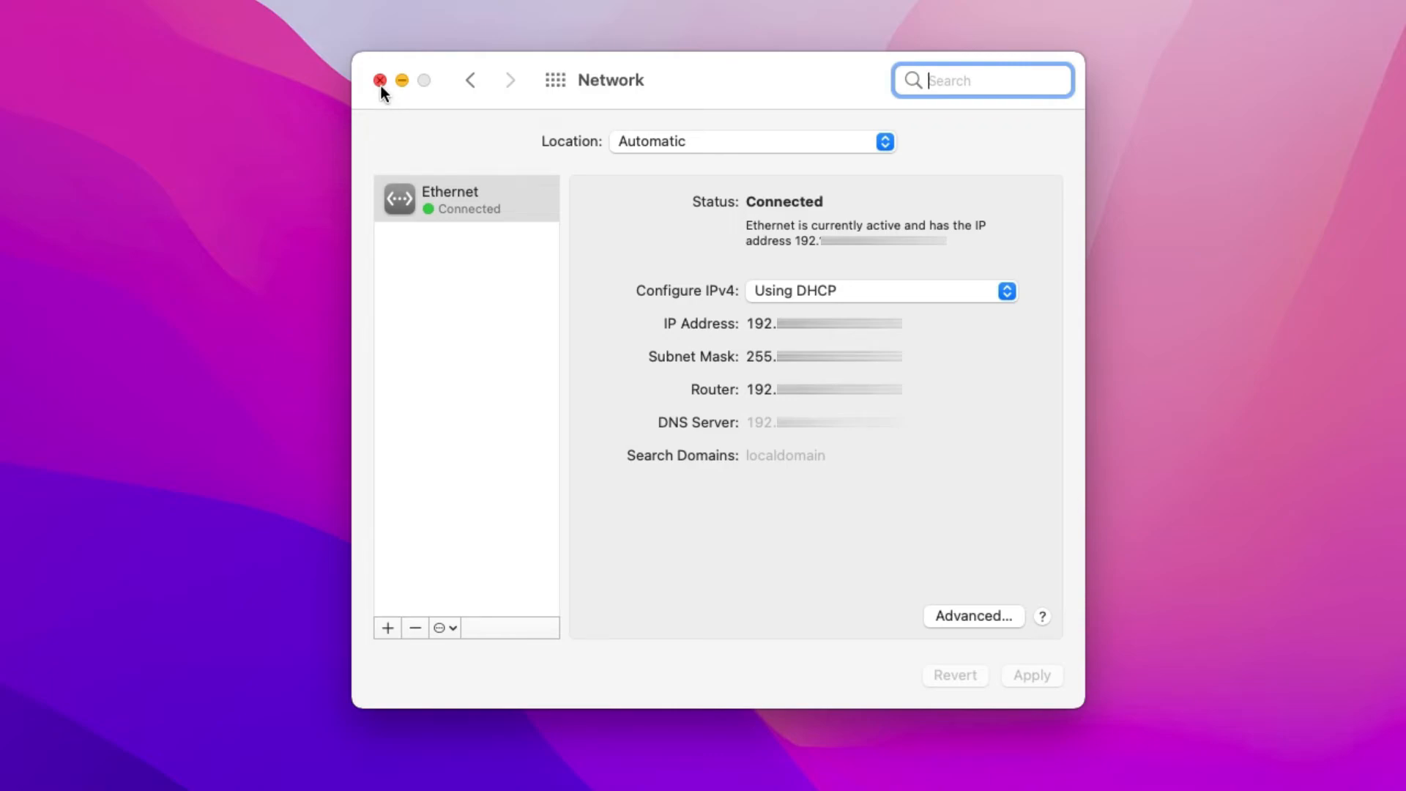
click(381, 80)
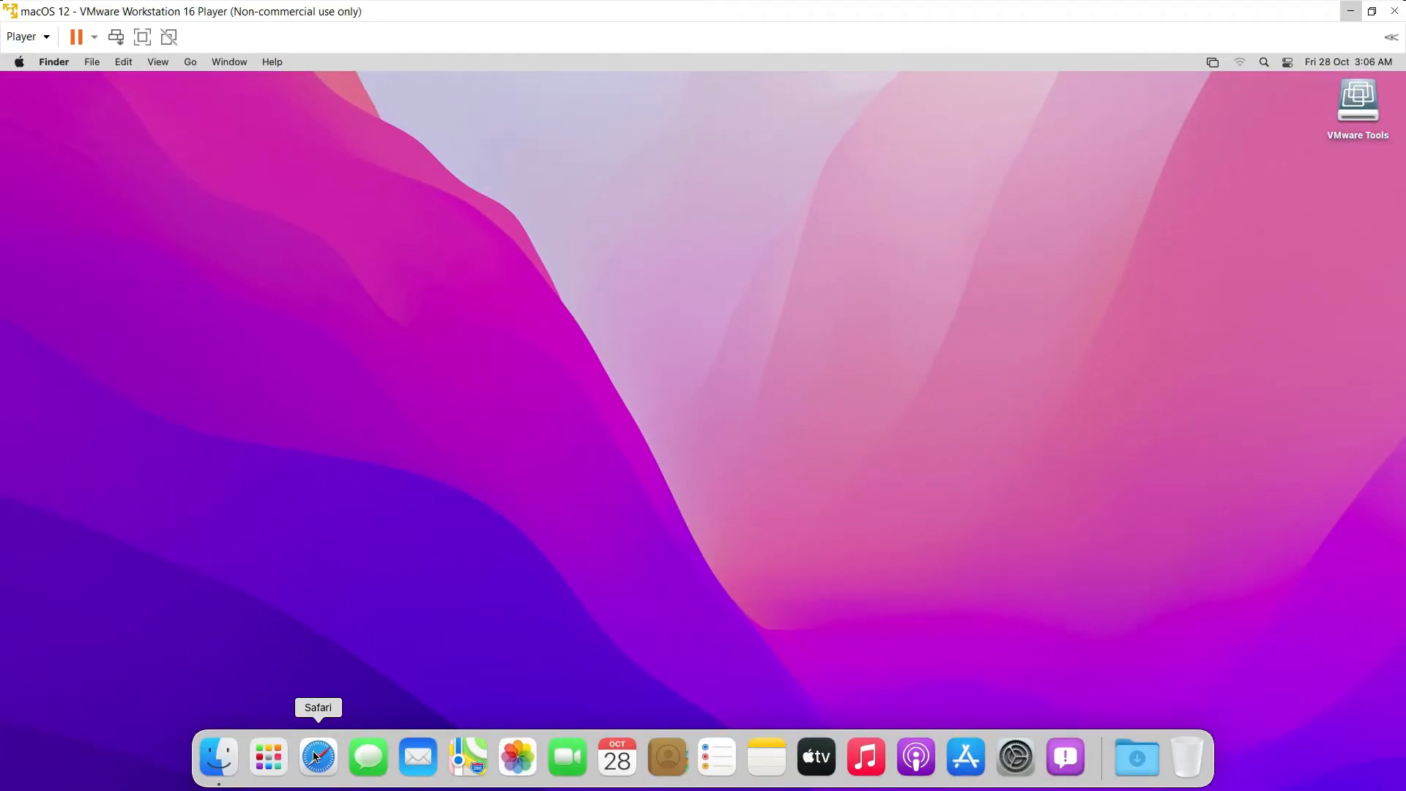
- Launch Safari, load apple.com from the Apple favourite, then close the window
click(318, 757)
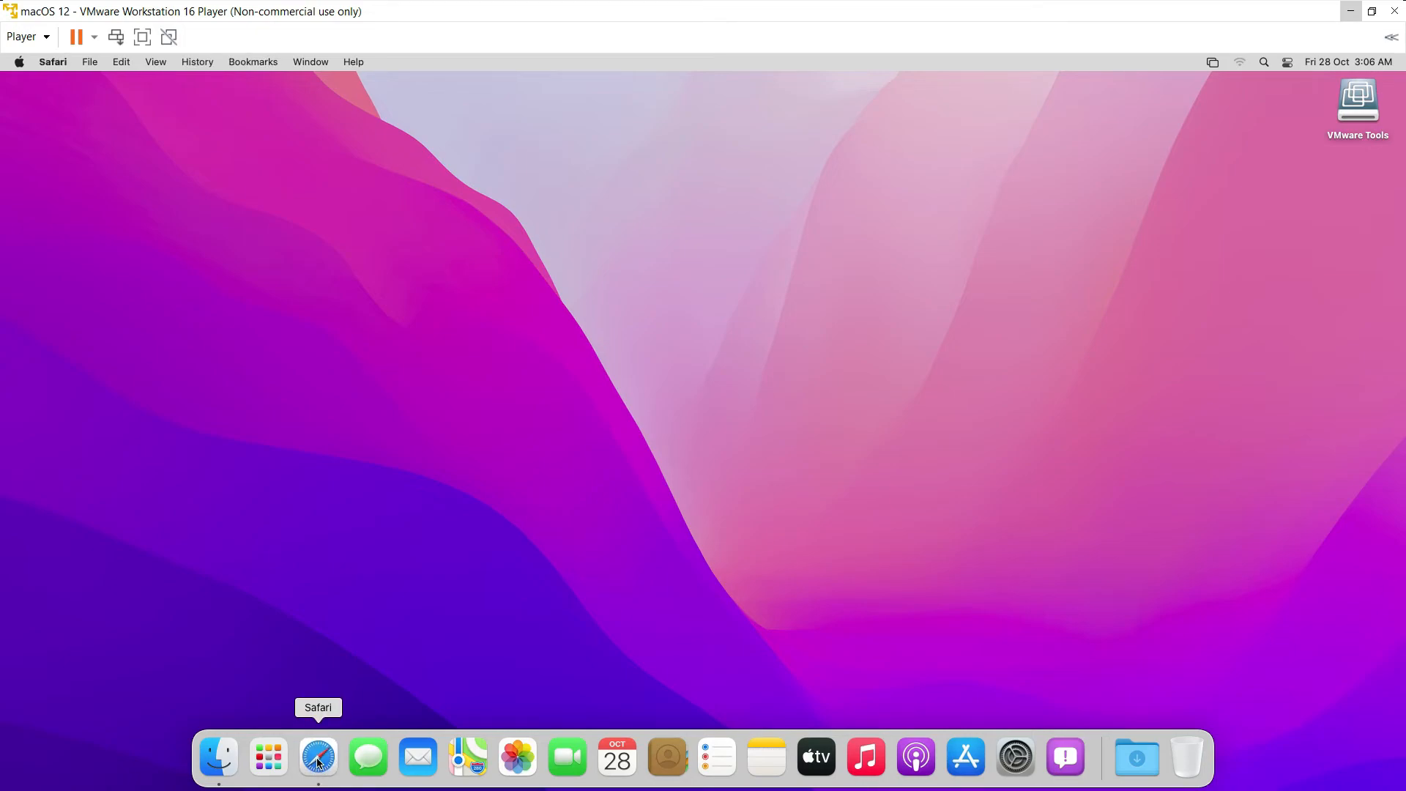
click(317, 757)
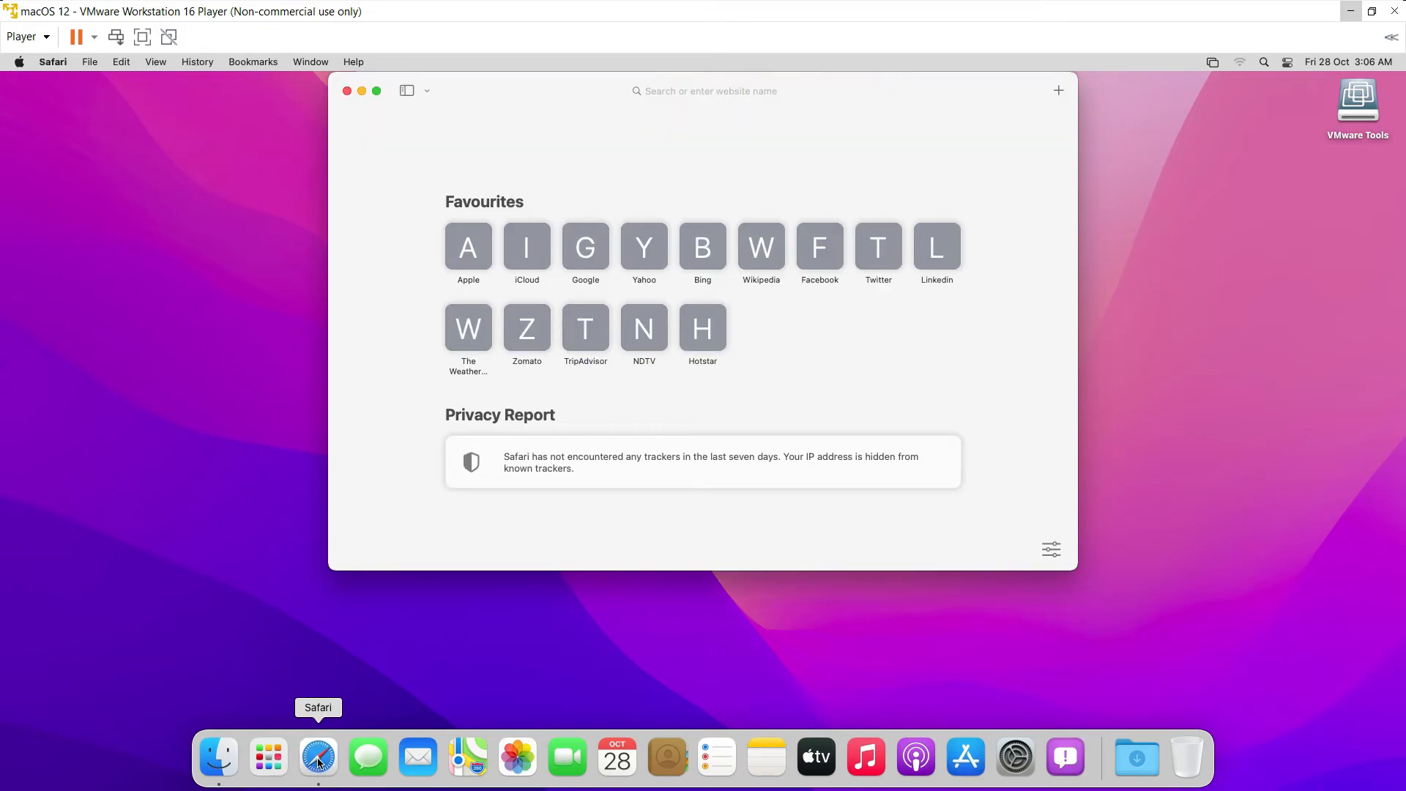
click(467, 246)
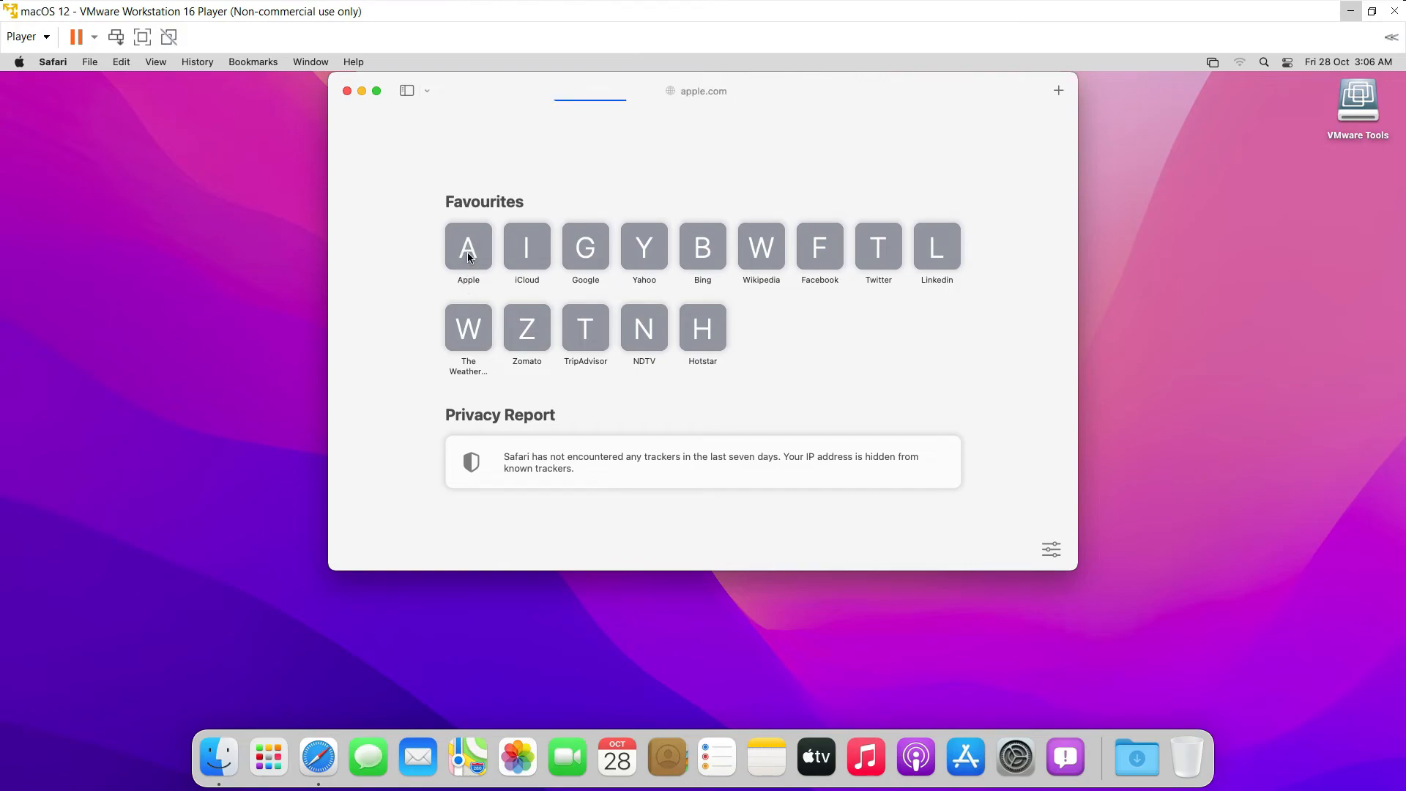
click(468, 247)
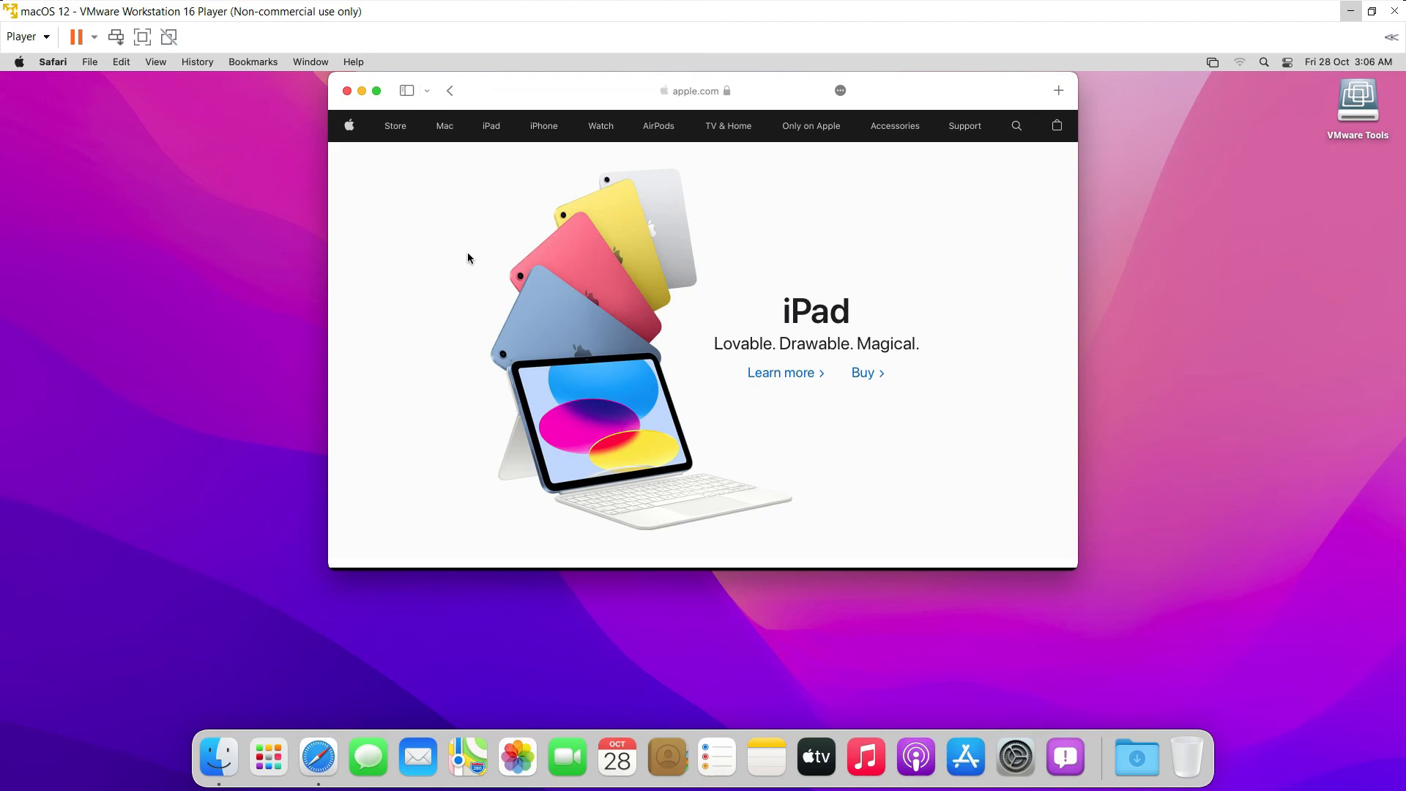
mouse_move(347, 91)
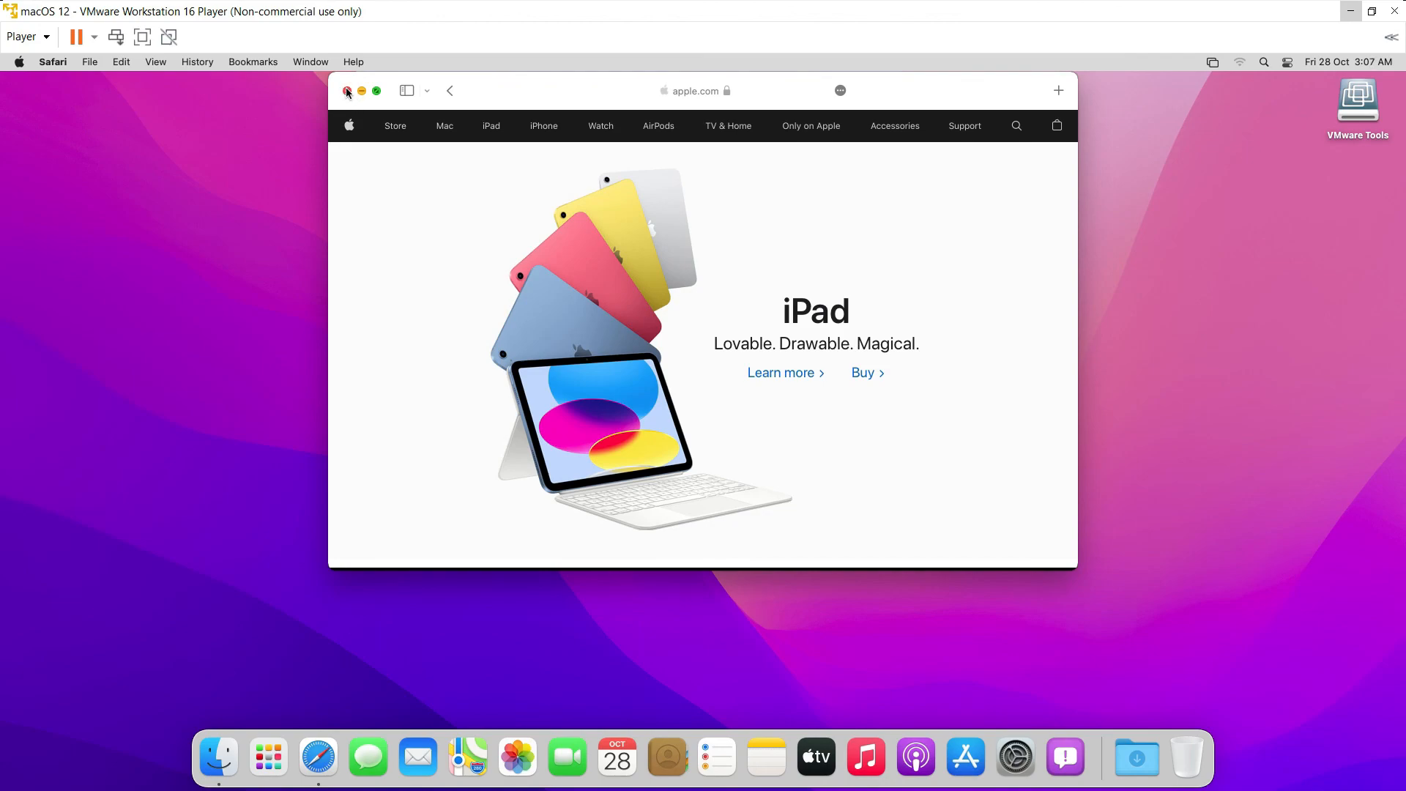
click(347, 91)
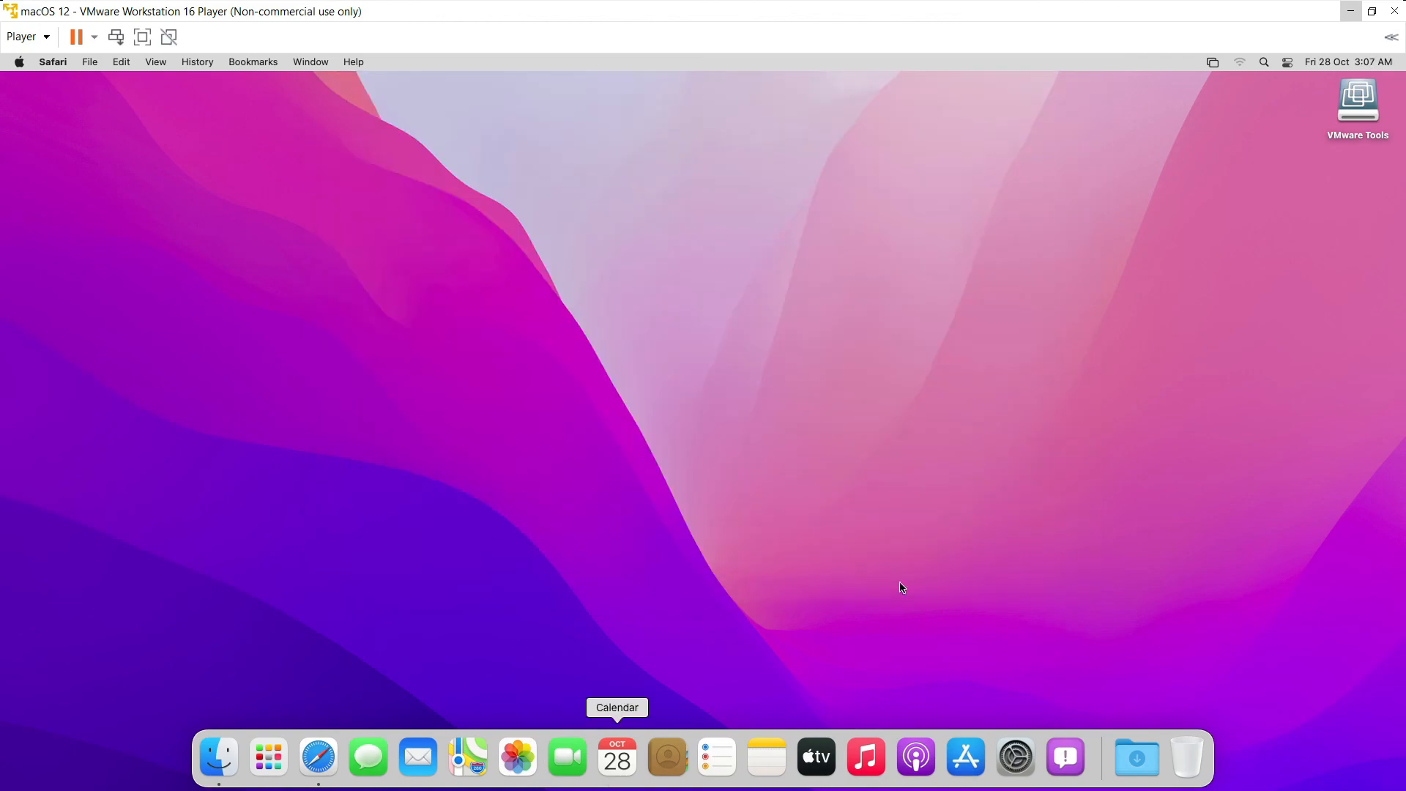